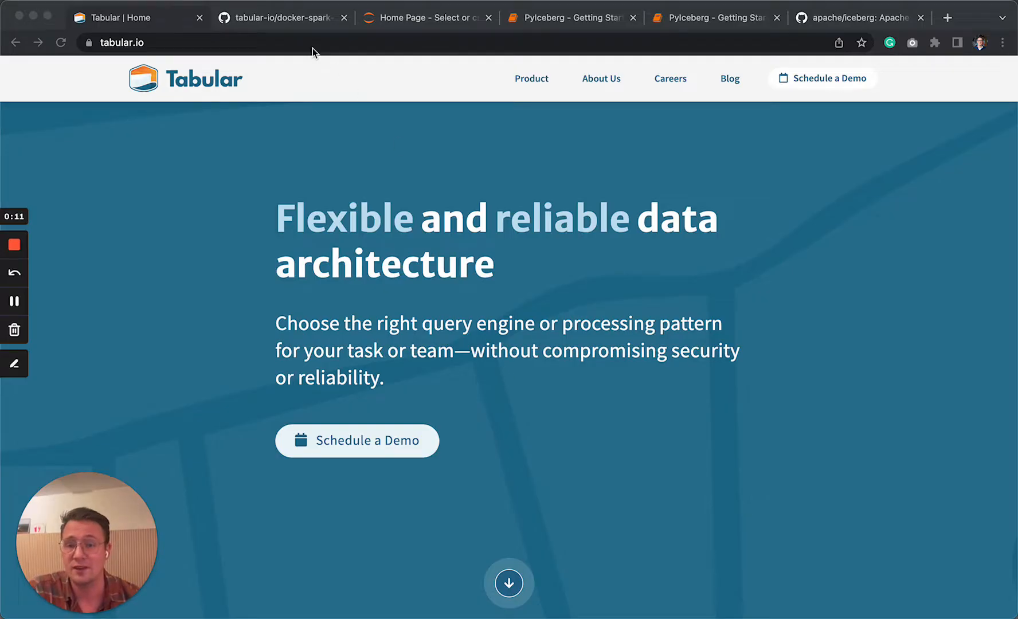
Switch to the tabular-io/docker-spark-iceberg repository page on GitHub
click(279, 17)
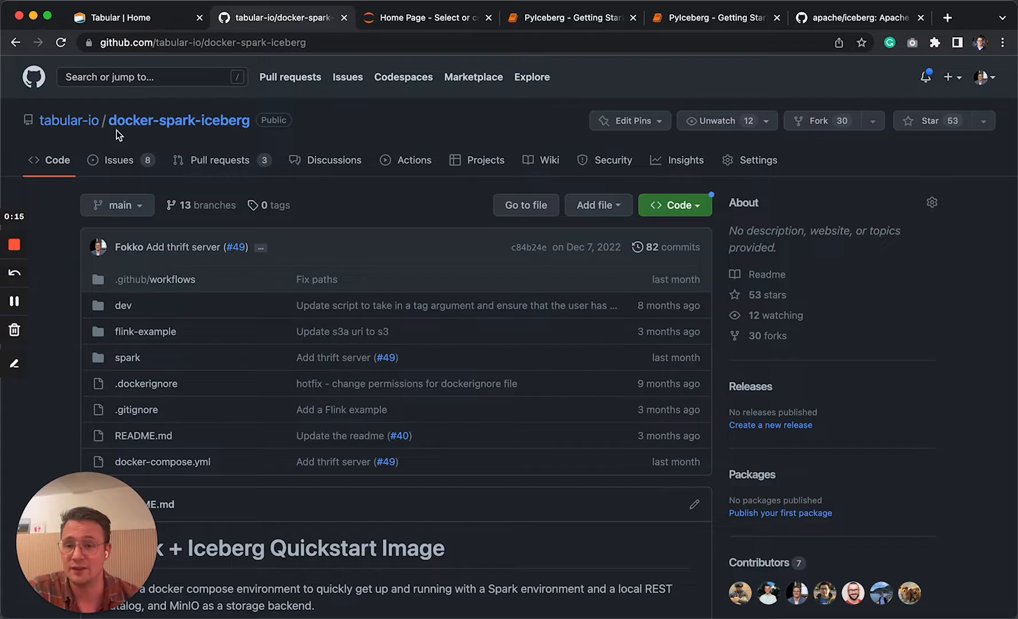
mouse_move(233, 139)
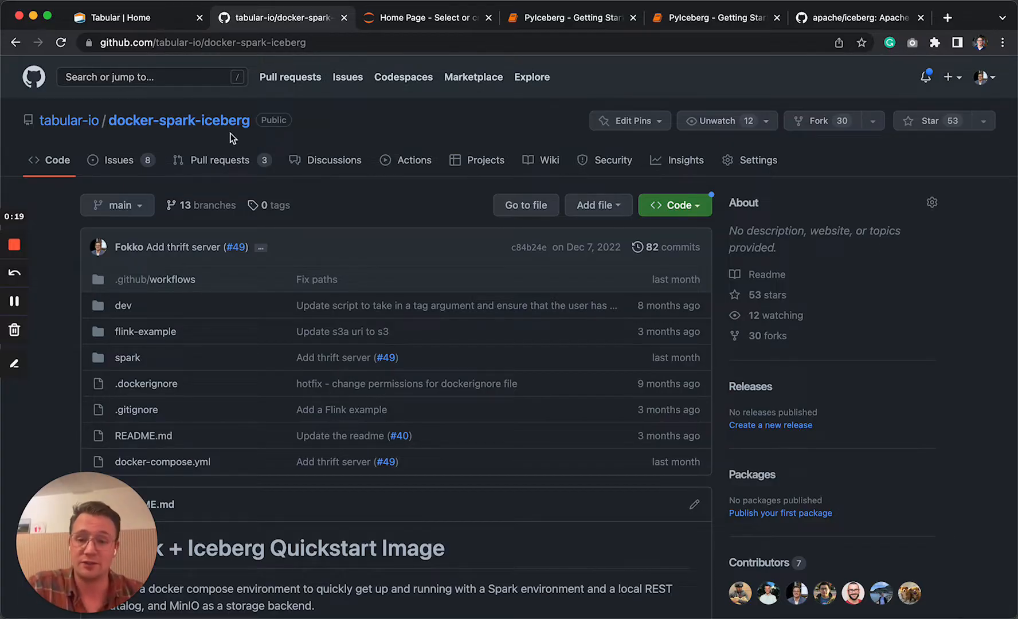
mouse_move(257, 138)
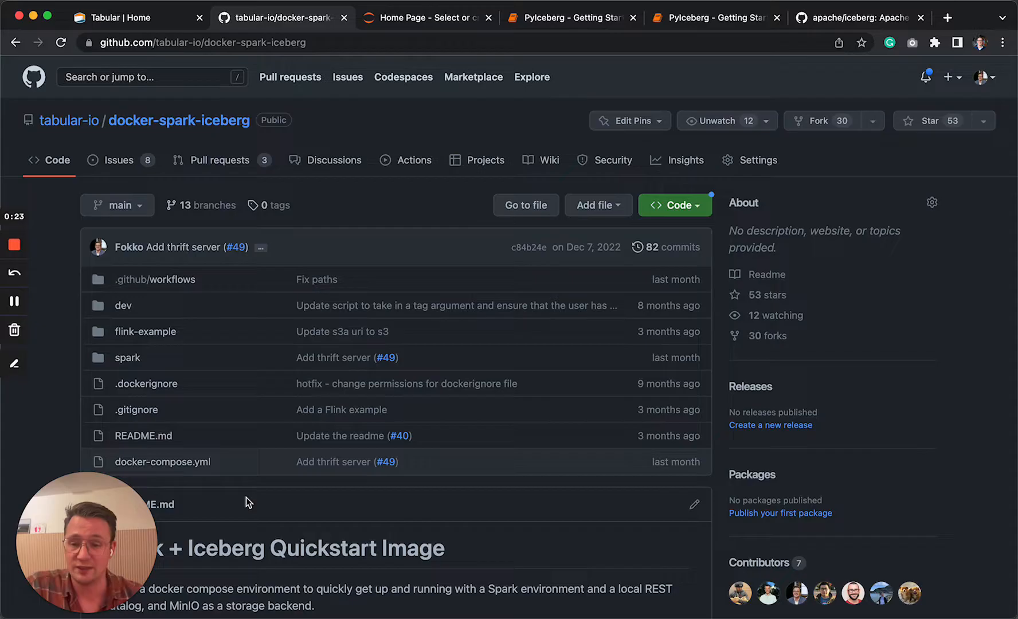
mouse_move(273, 437)
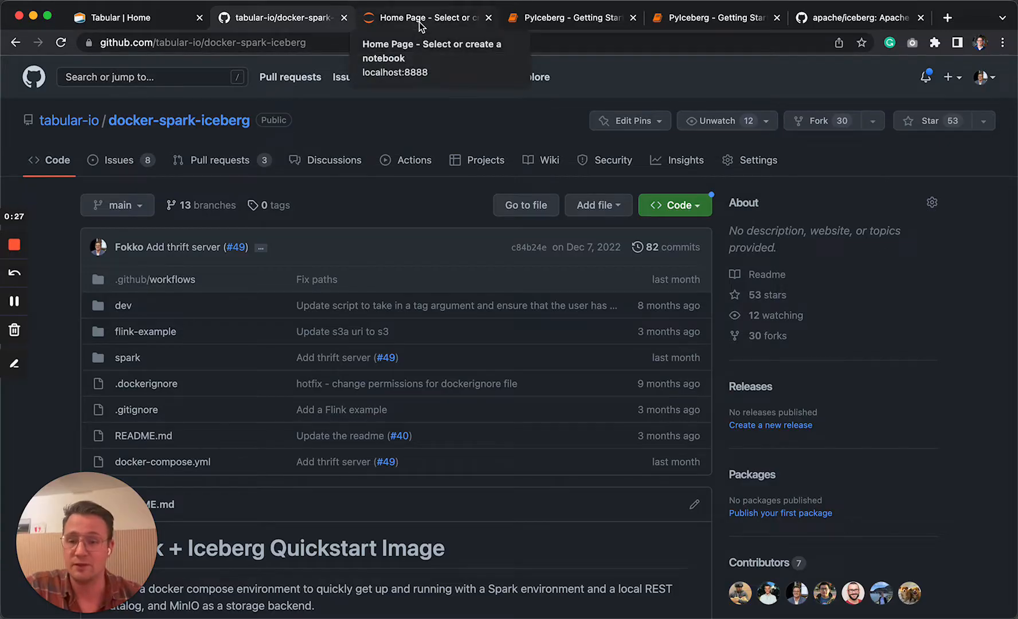
Switch to the Jupyter server's home file list at localhost
click(426, 17)
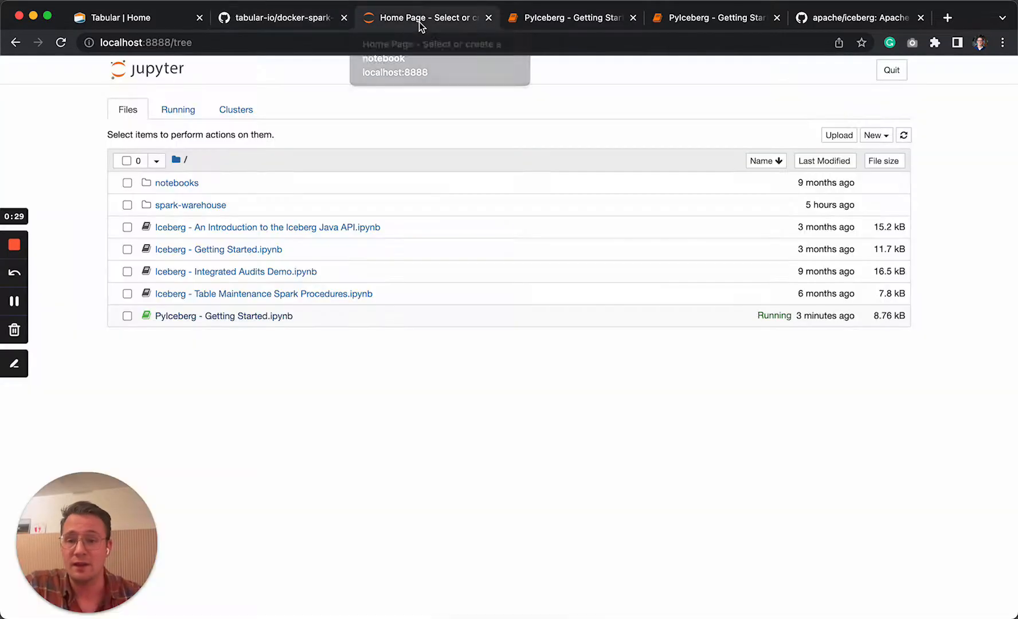
mouse_move(351, 90)
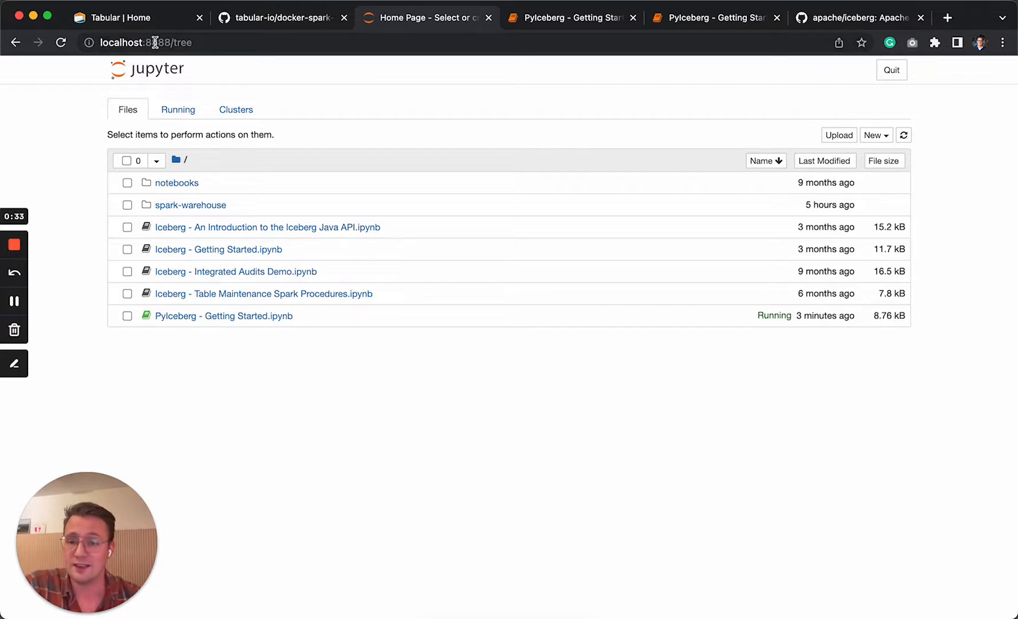
mouse_move(398, 361)
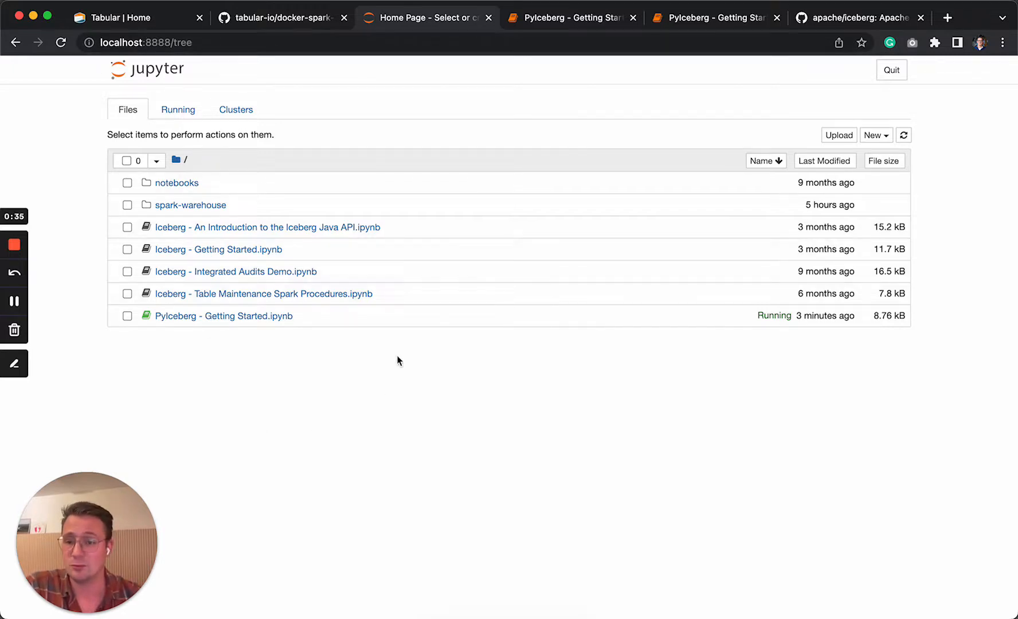
mouse_move(405, 253)
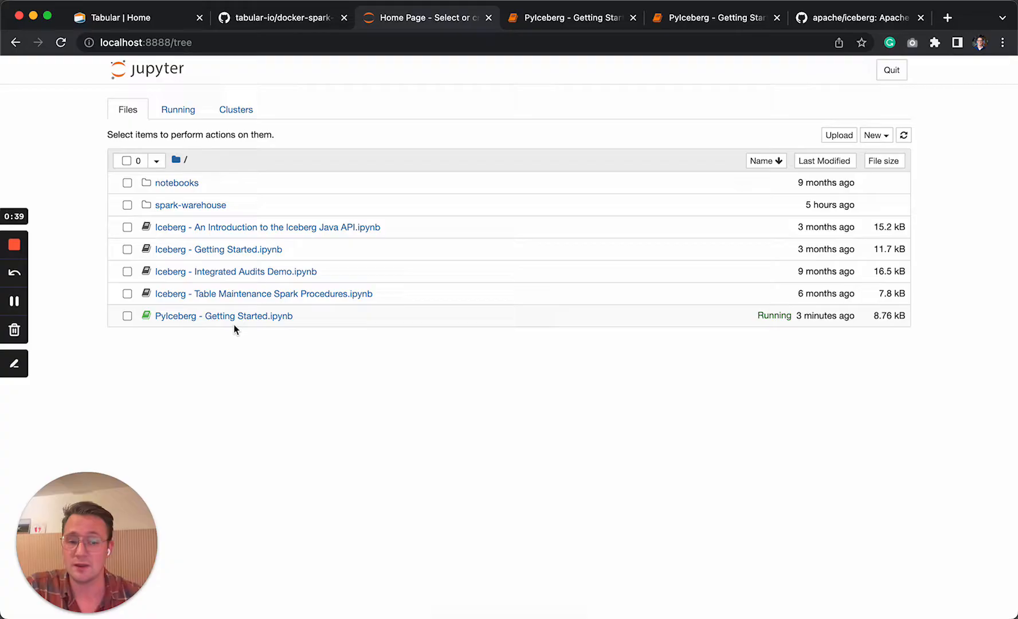
mouse_move(223, 316)
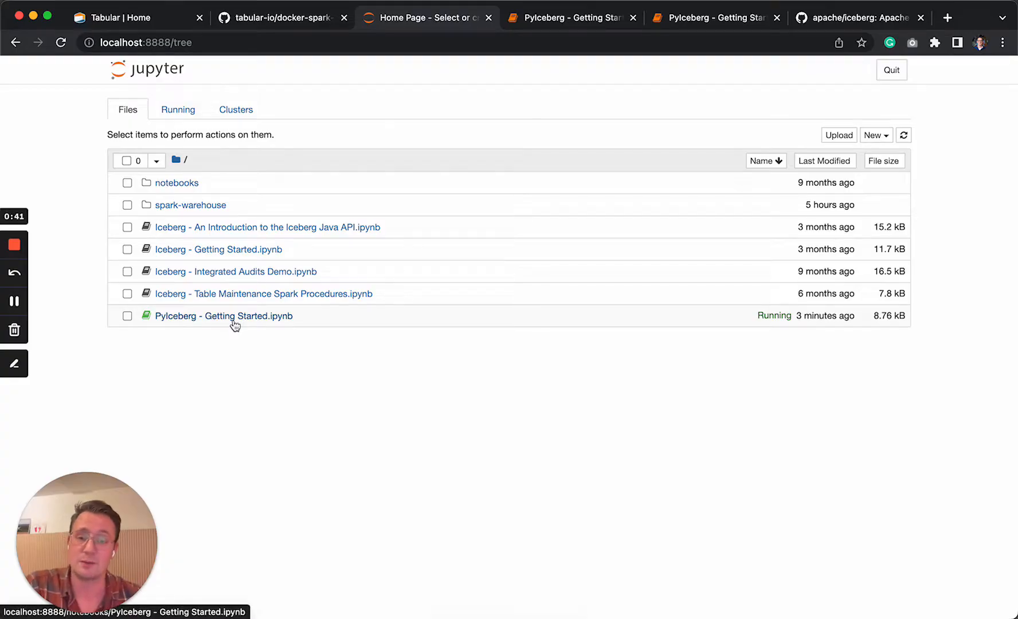
Run the version check (0.2.1) and the CREATE DATABASE nyc cells in PyIceberg - Getting Started
click(222, 316)
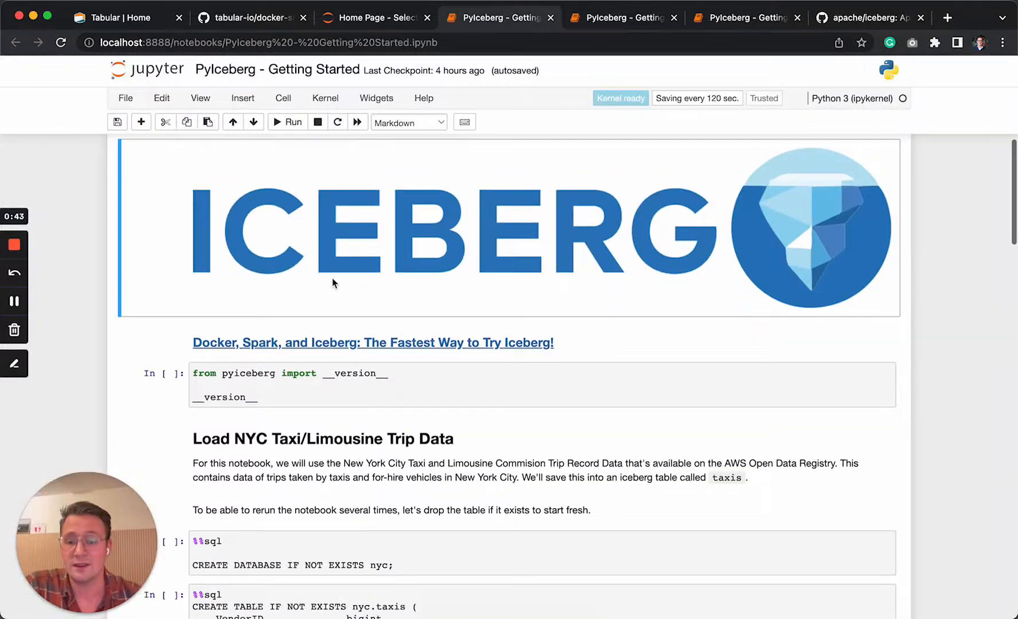
click(273, 363)
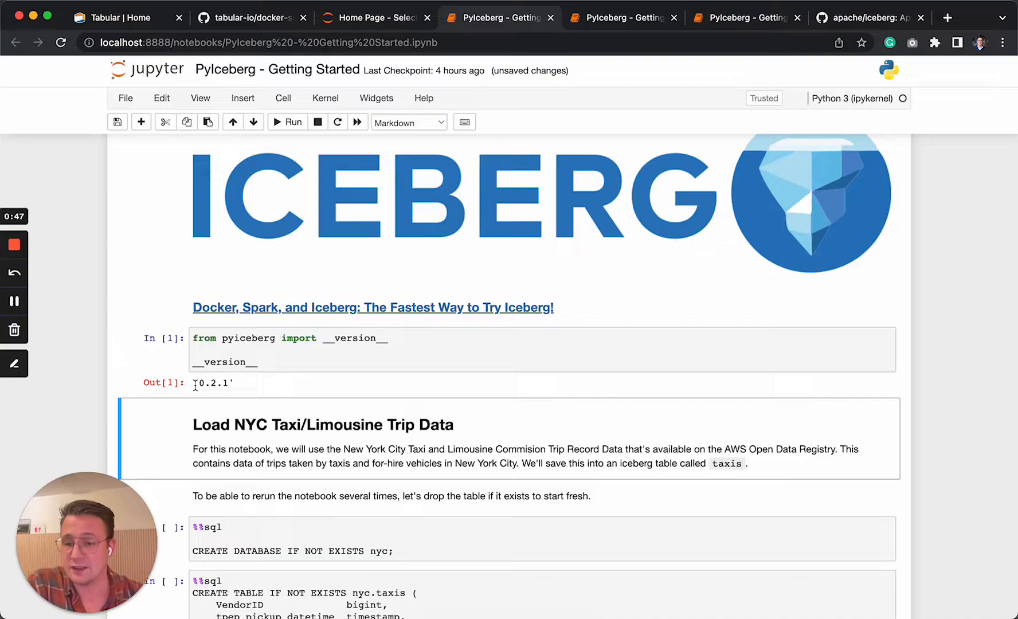
scroll(down, 3)
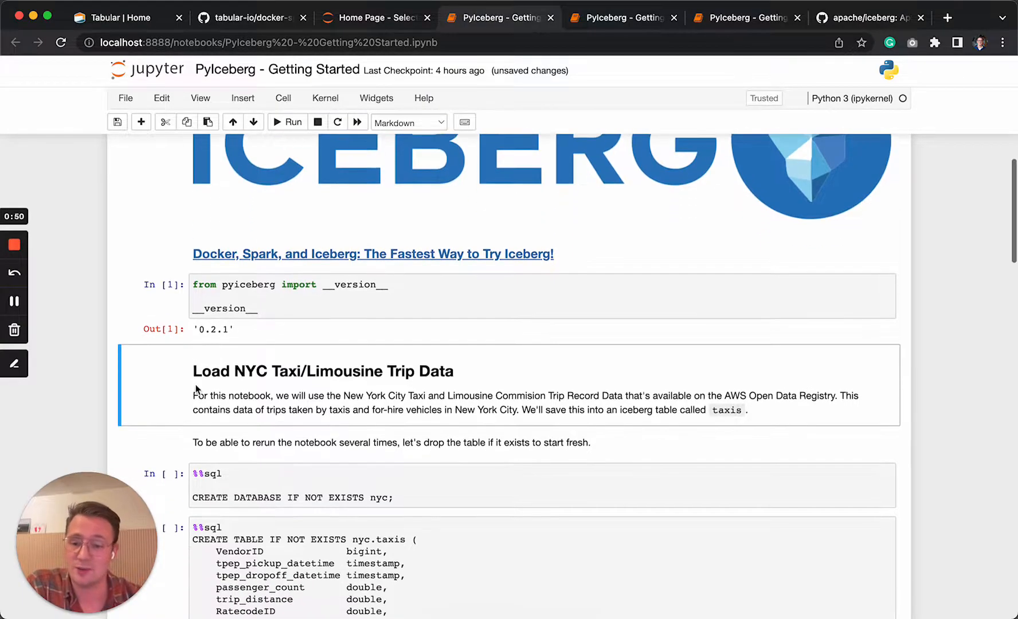
scroll(down, 3)
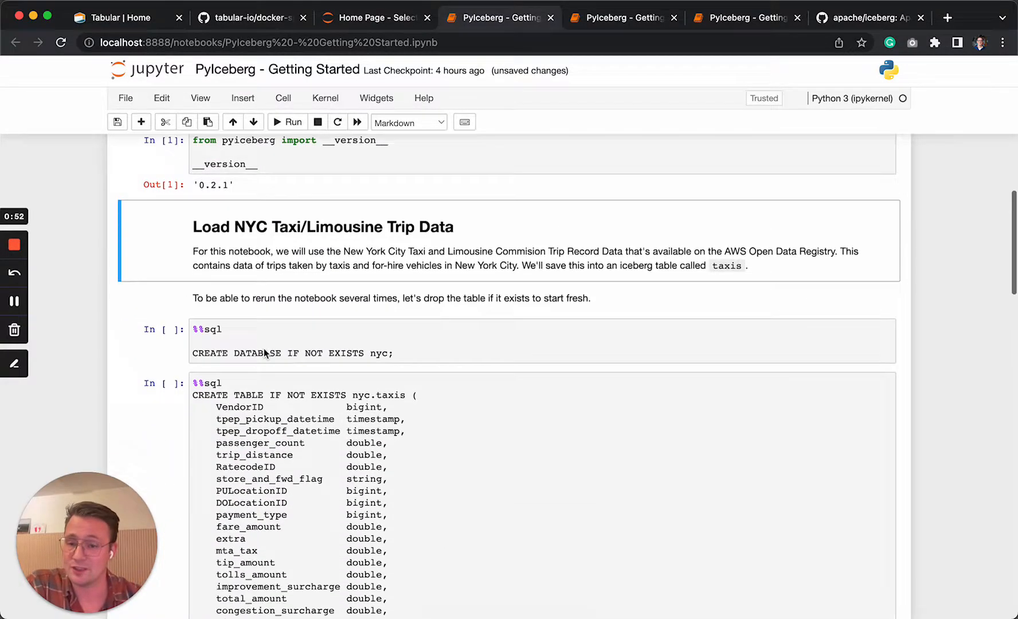
click(293, 121)
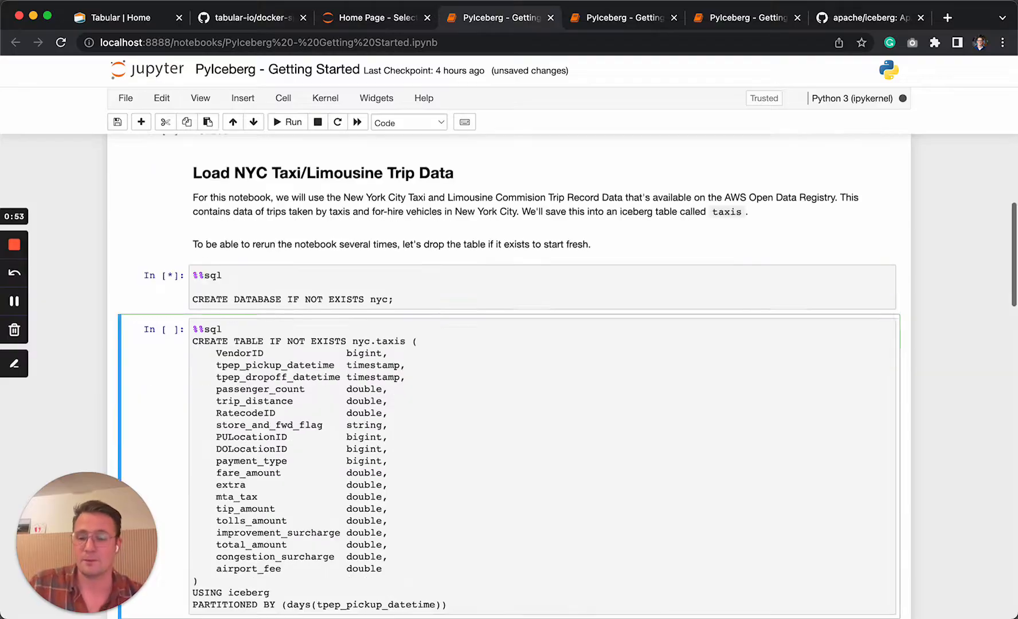
Review the nyc.taxis table's days partitioning clause and continue to the truncate and parquet-loading cells
scroll(down, 3)
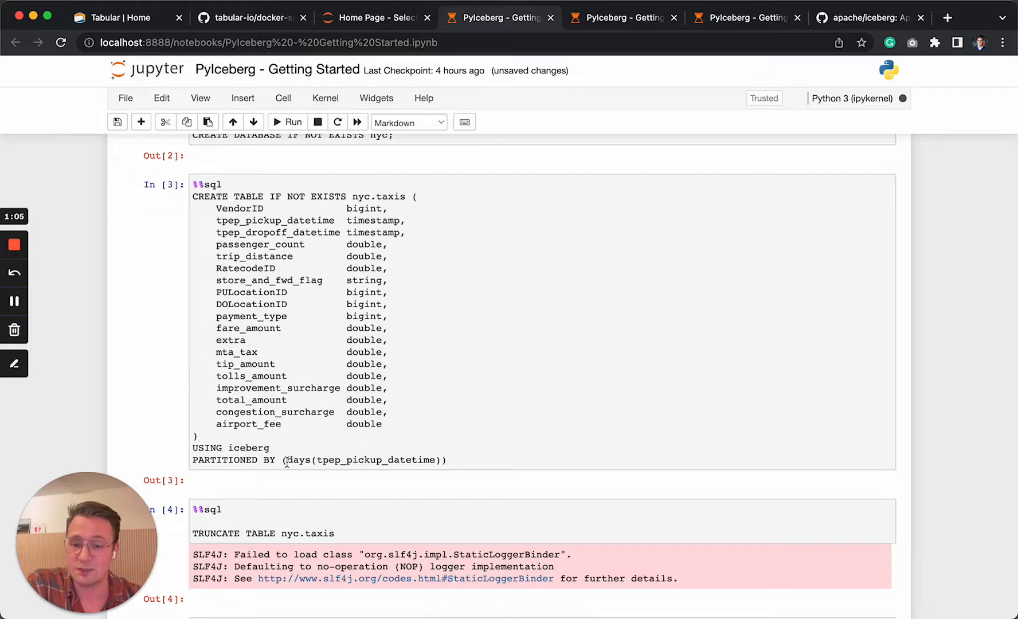
double_click(376, 459)
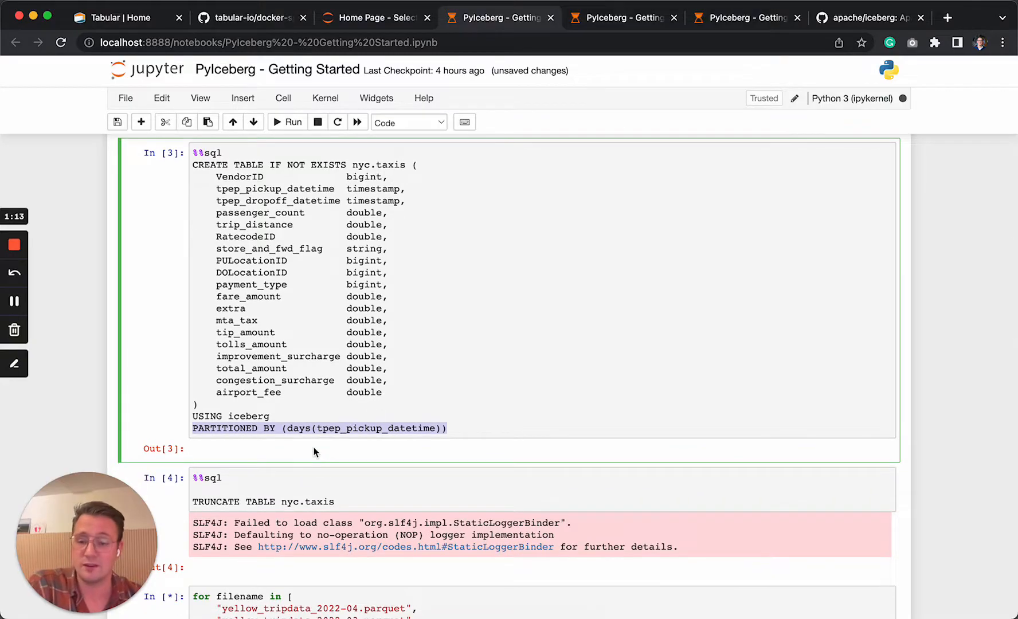
scroll(down, 3)
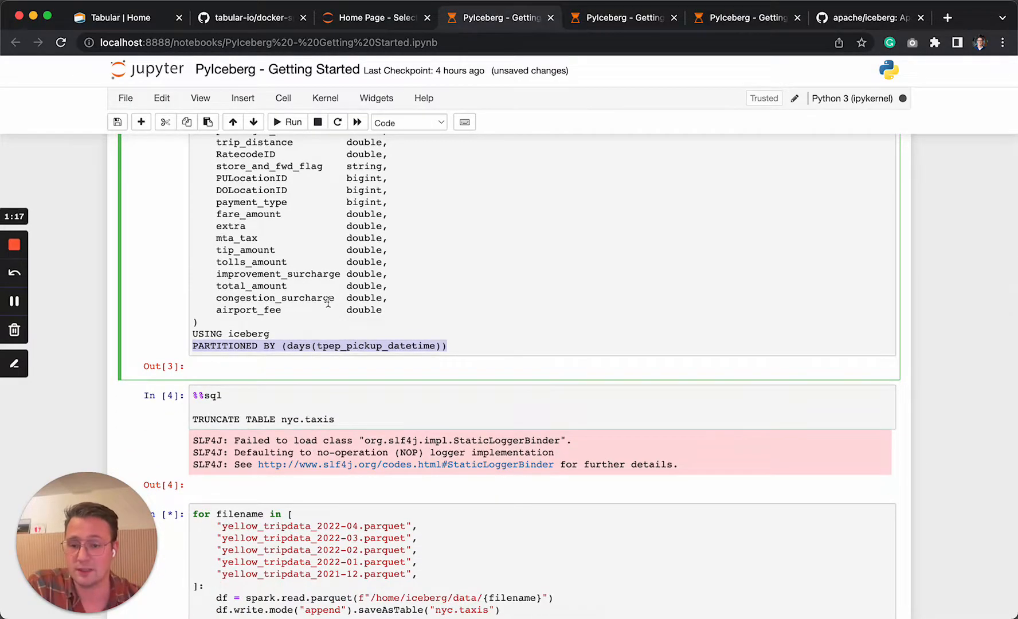
scroll(down, 3)
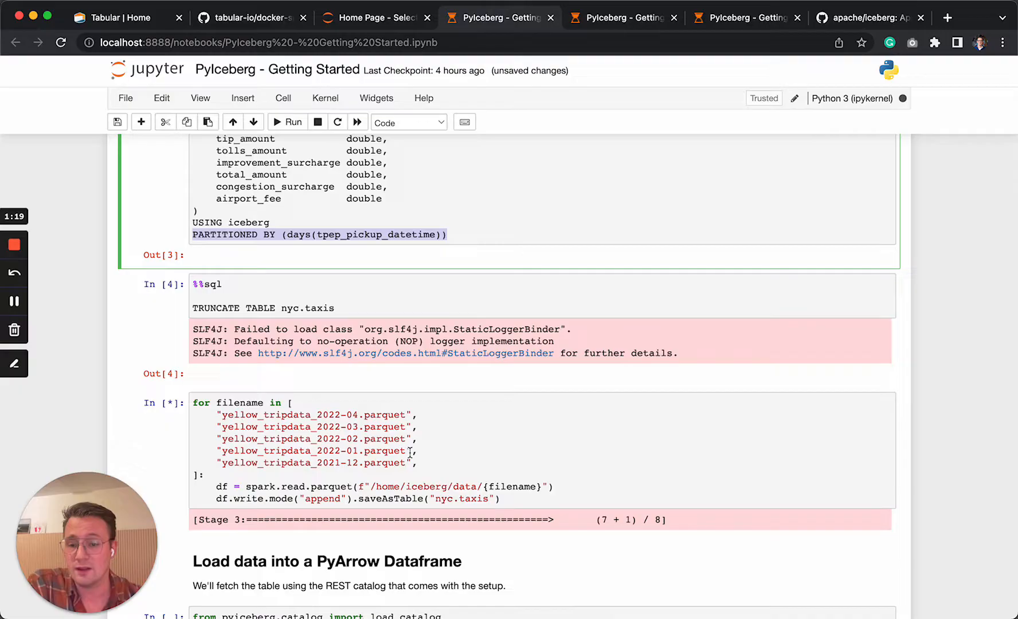
drag(222, 415, 415, 463)
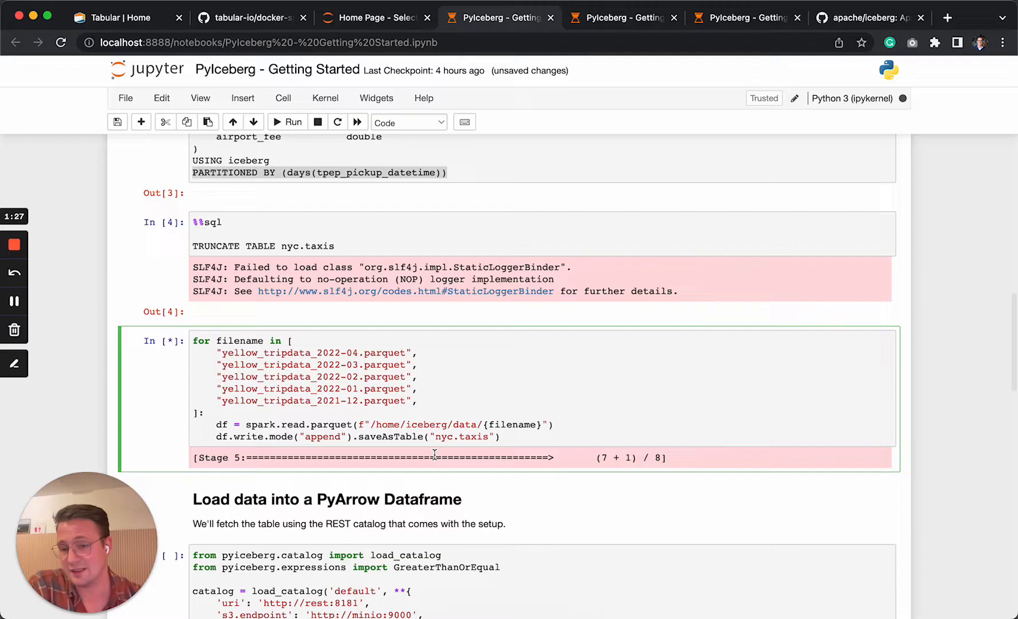
Run the load_catalog, scan, to_pandas and df.info() cells, yielding a 12,671,129-row, 19-column DataFrame
scroll(down, 3)
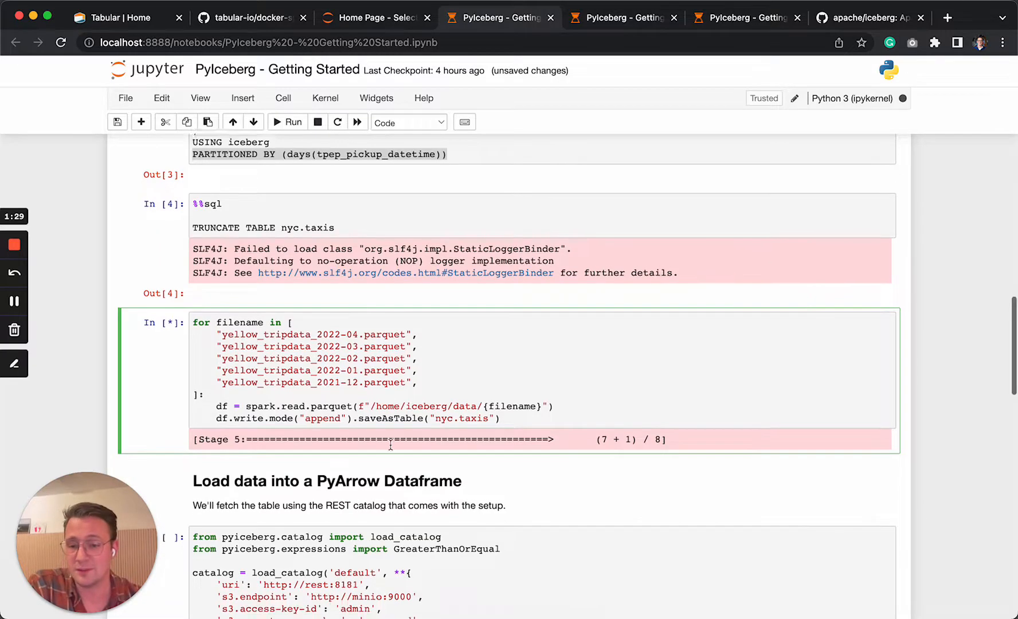
scroll(down, 3)
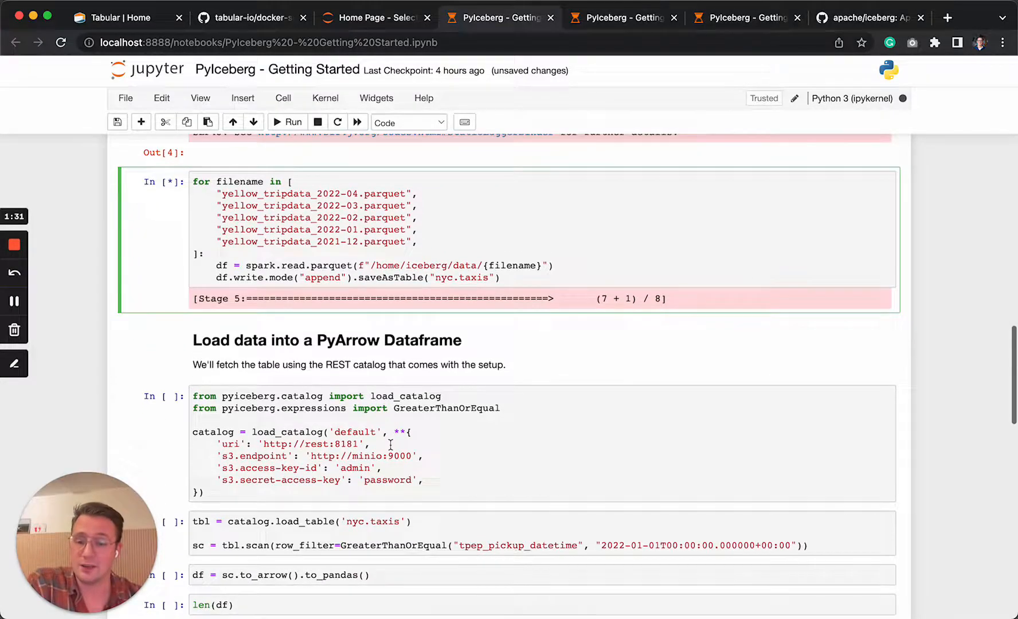
scroll(down, 3)
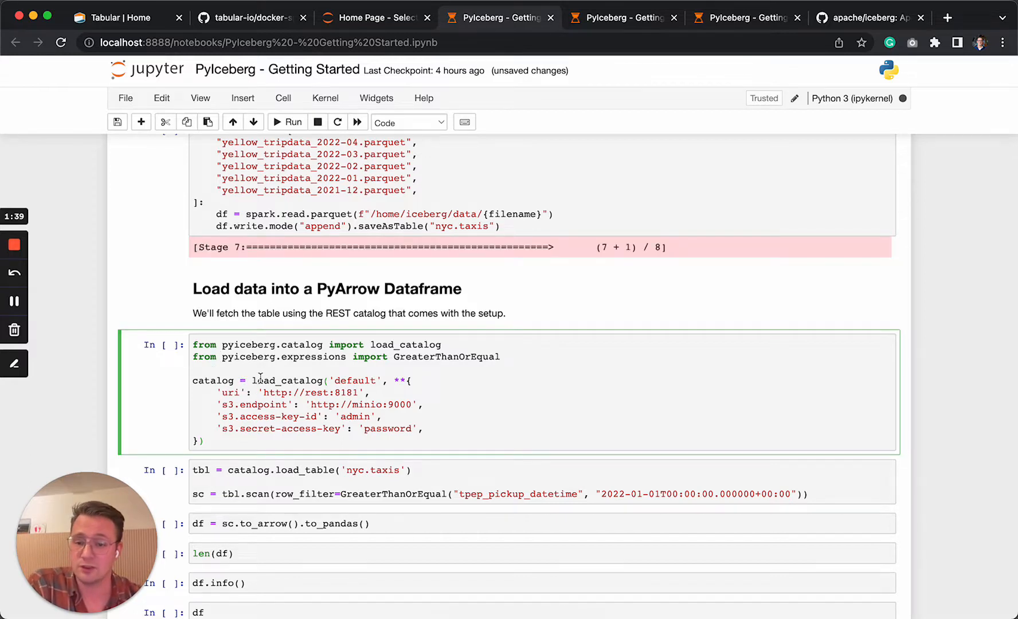
double_click(354, 381)
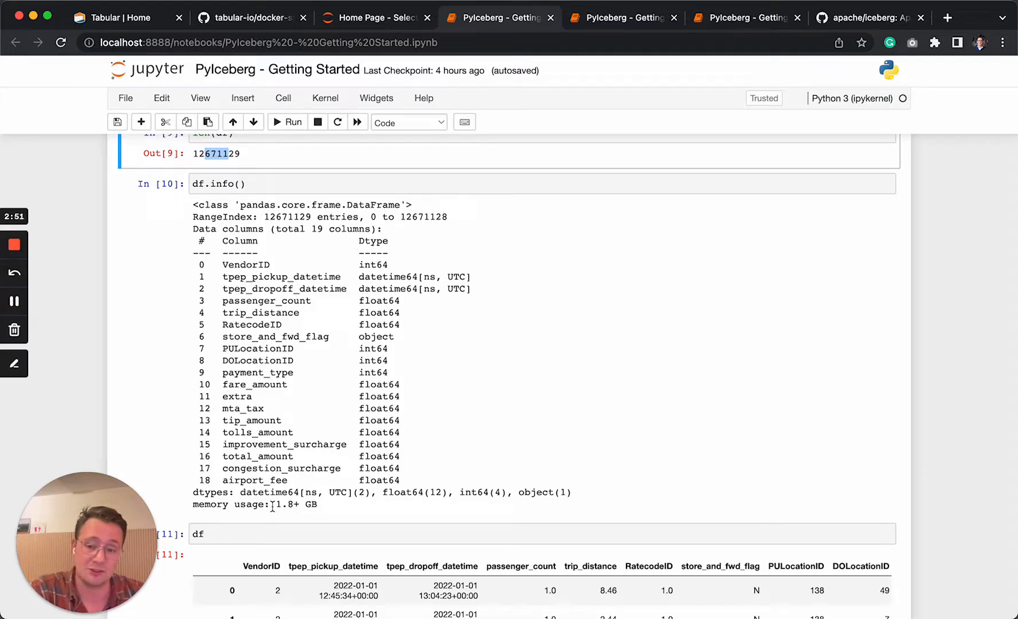
Review the df rows and the unfiltered fare_amount histogram, reaching the z-score outlier-removal cell
scroll(down, 3)
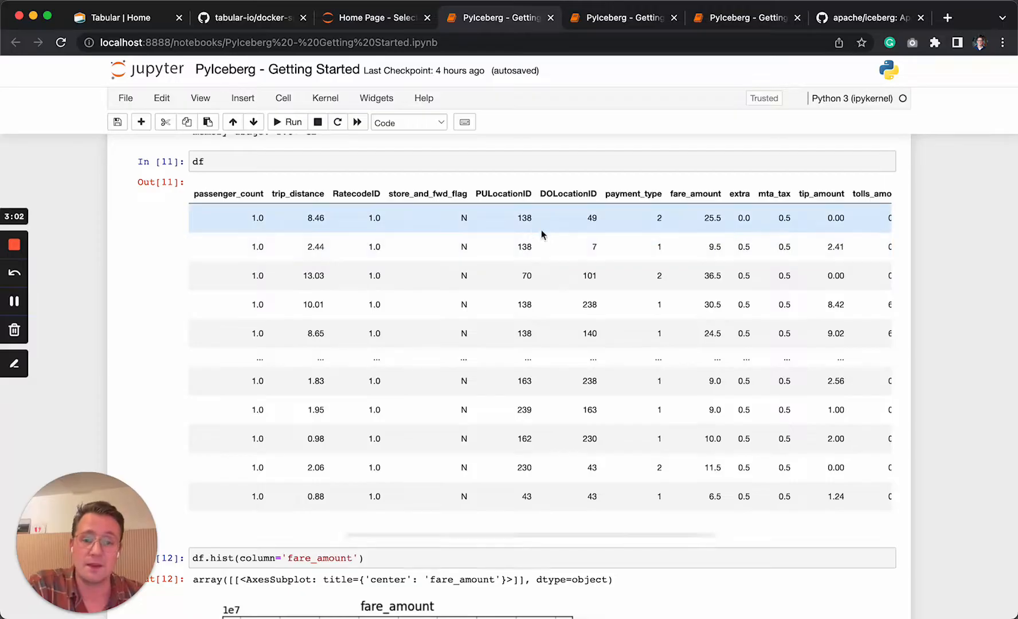
scroll(right, 3)
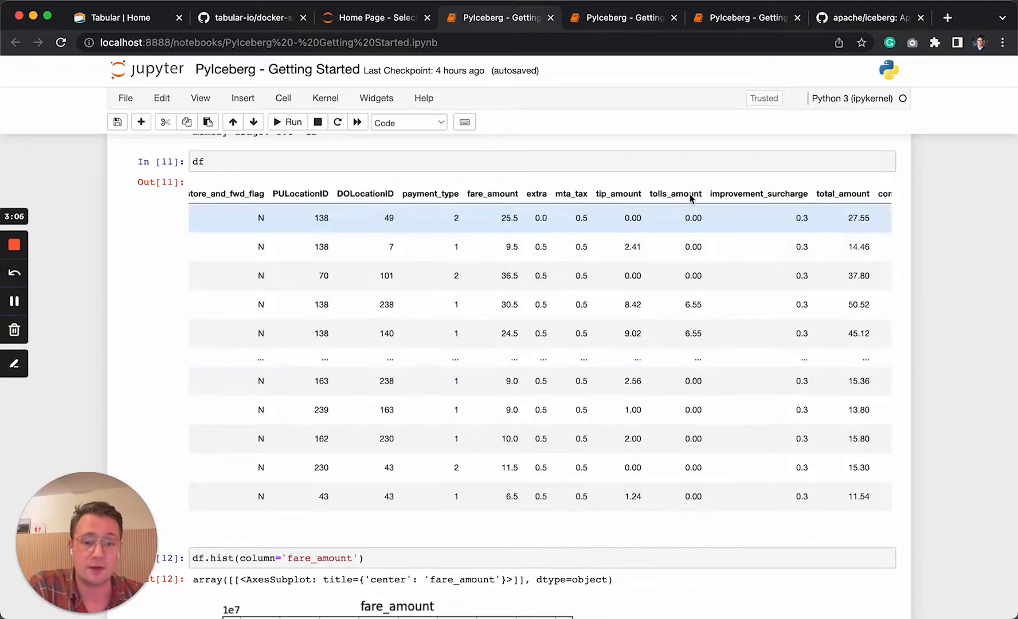
scroll(right, 3)
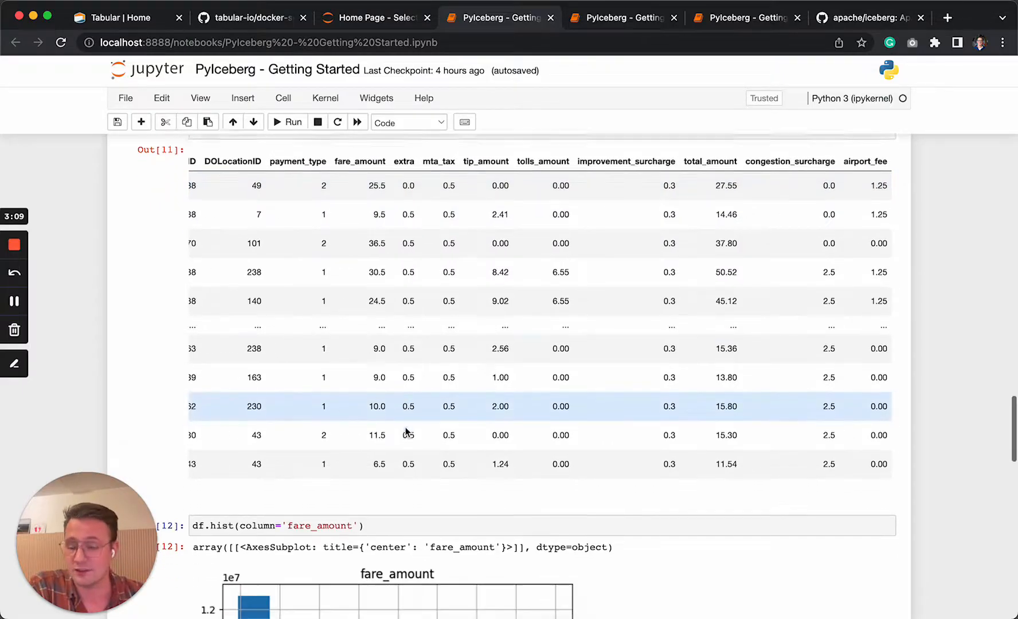
scroll(down, 3)
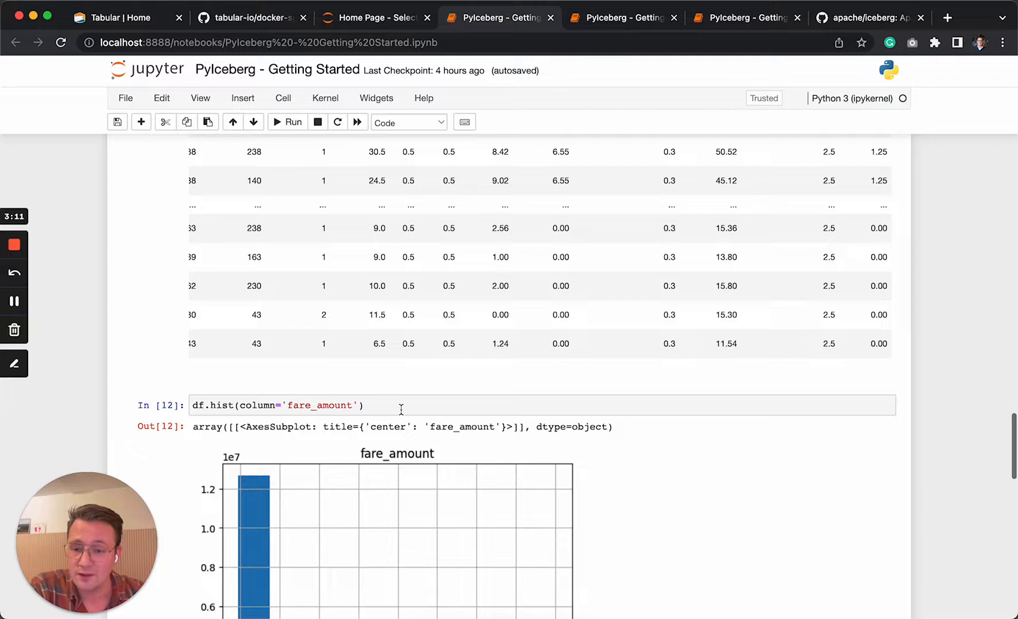
scroll(down, 3)
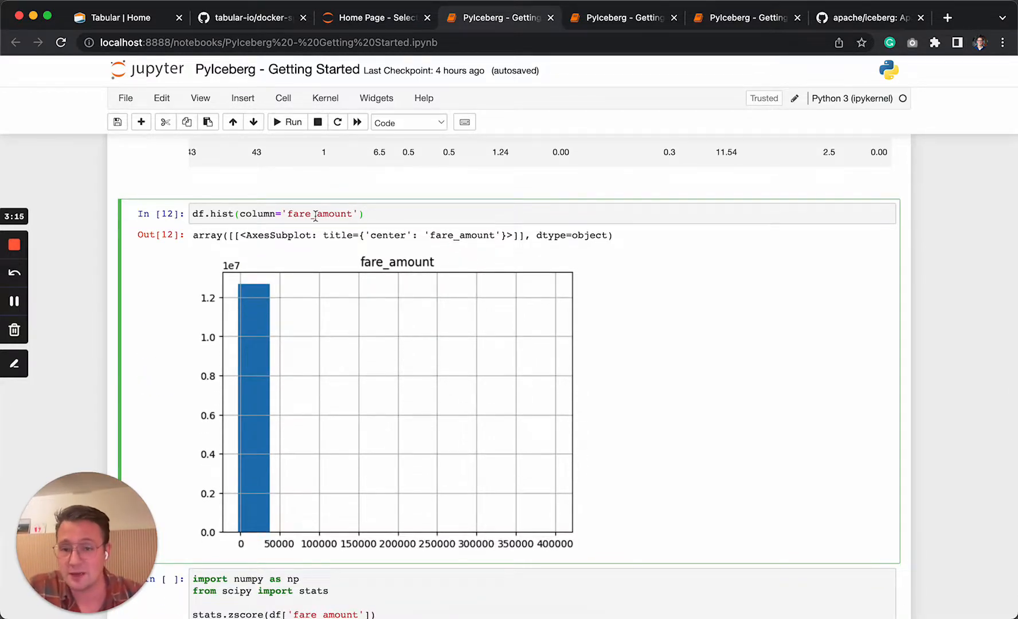
scroll(down, 3)
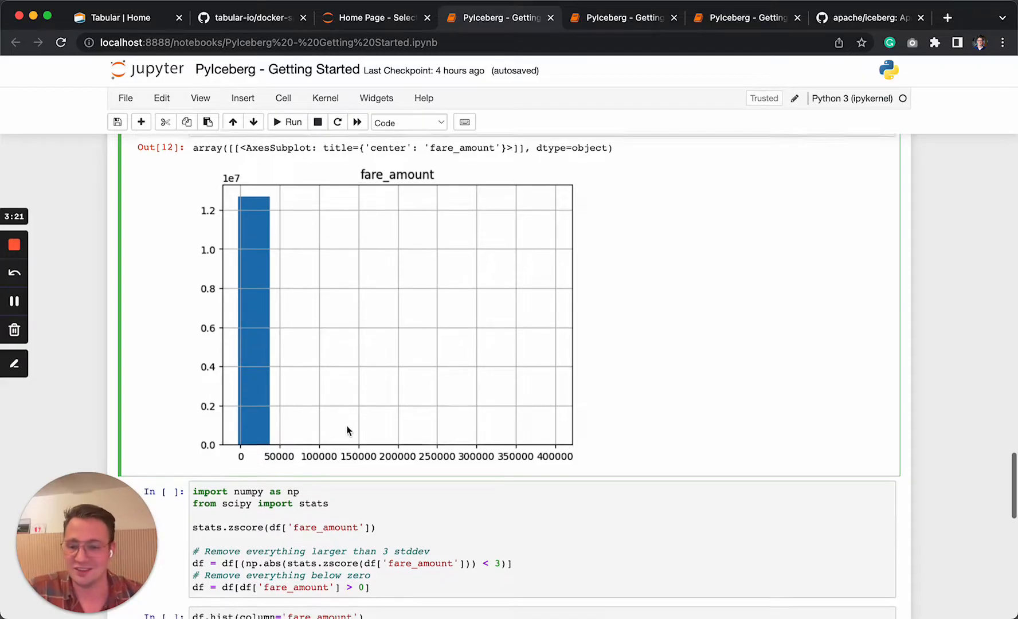
scroll(down, 3)
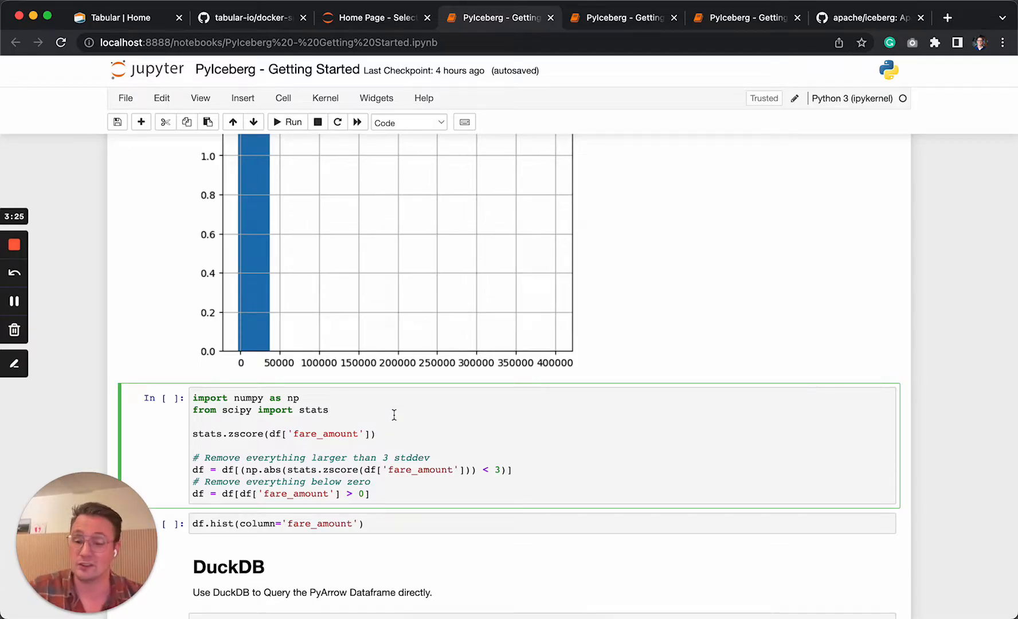
Run the z-score outlier cell and redraw the fare_amount histogram spanning roughly 0 to 350
click(287, 122)
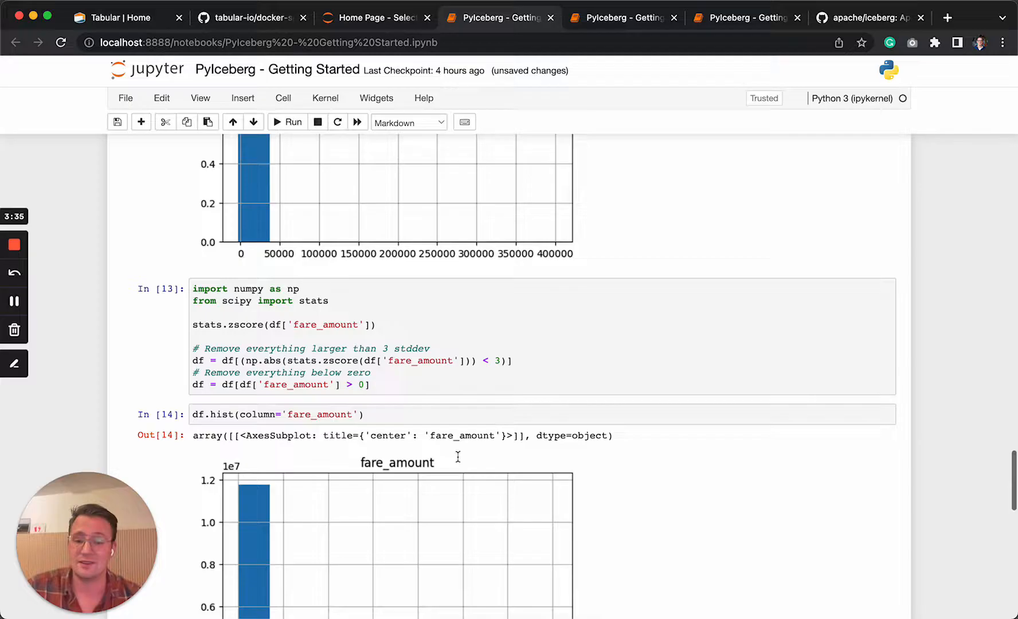
scroll(down, 3)
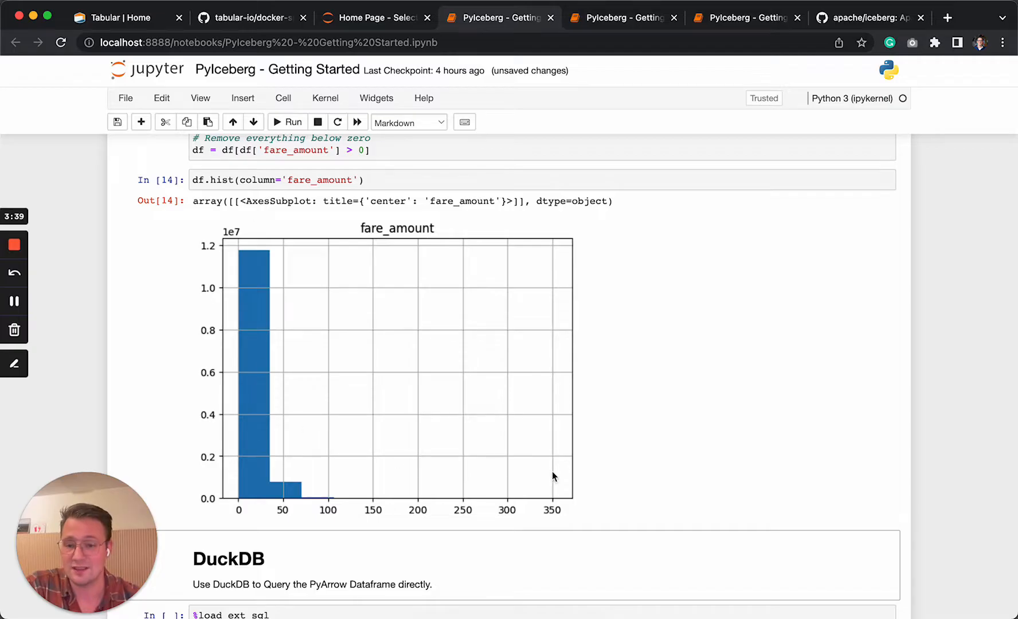
mouse_move(366, 471)
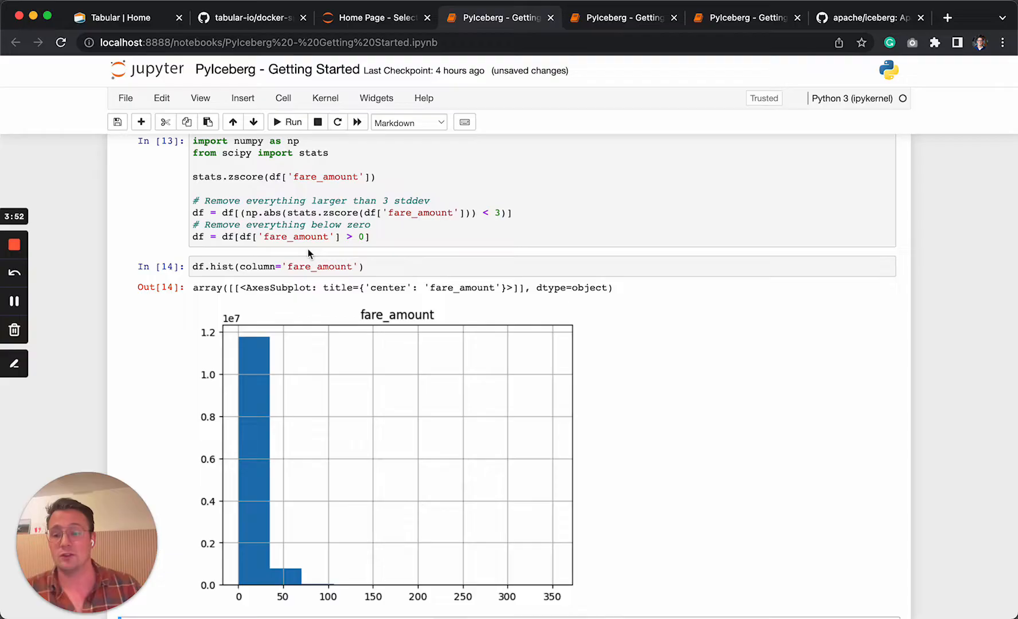
mouse_move(312, 291)
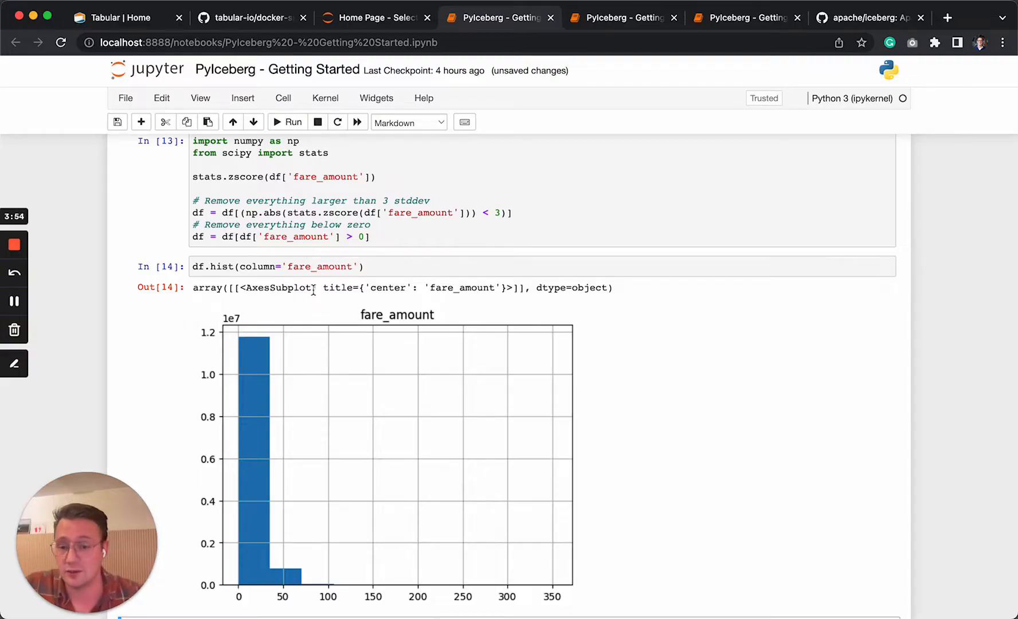
scroll(down, 3)
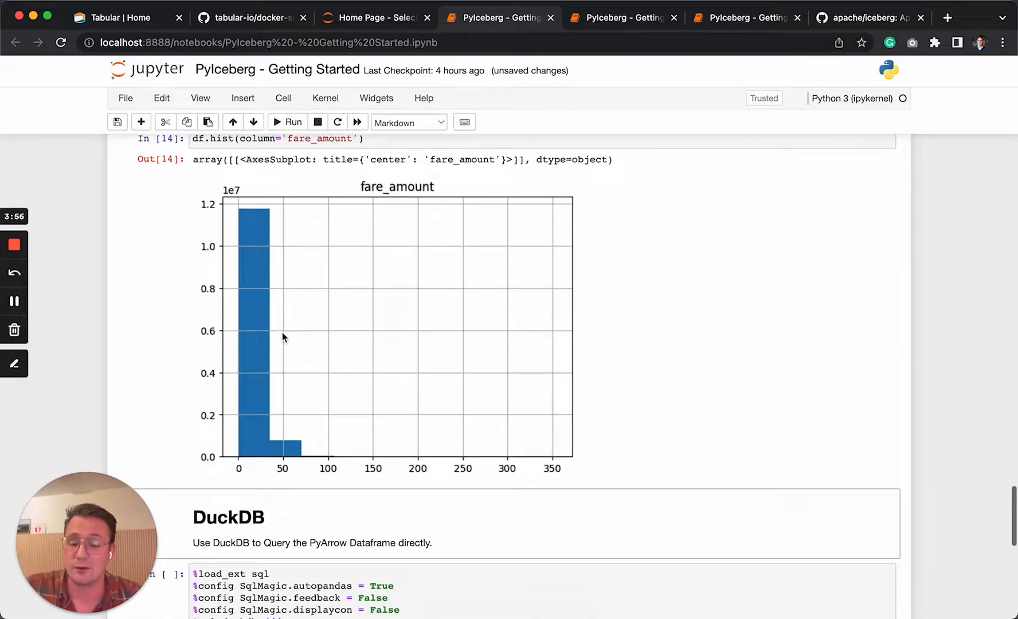
scroll(down, 3)
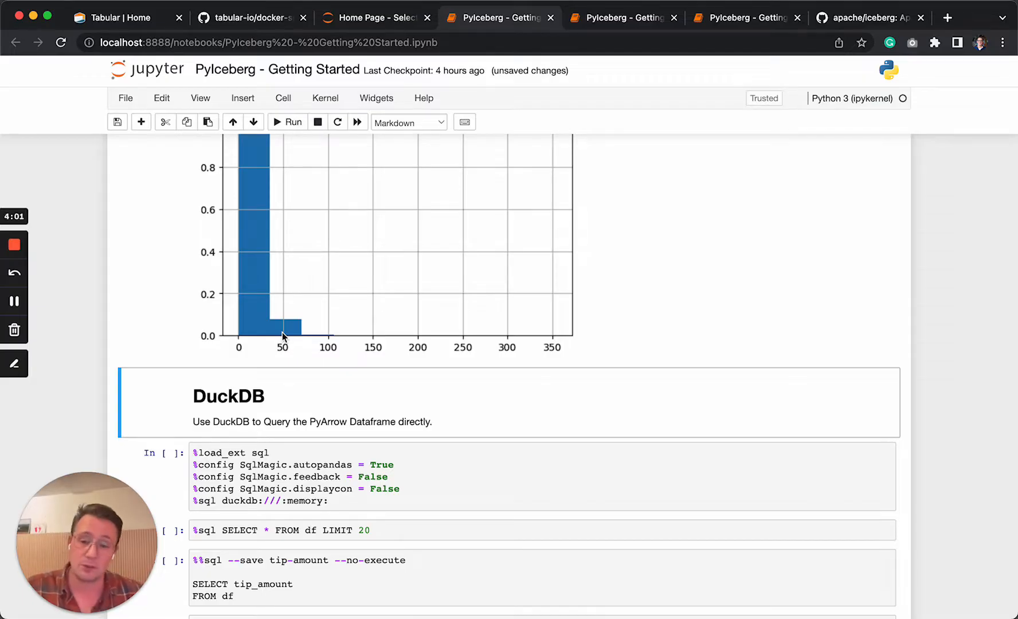
Run the DuckDB %load_ext sql cell and %sql SELECT * FROM df LIMIT 20, showing the first 20 rows
scroll(down, 3)
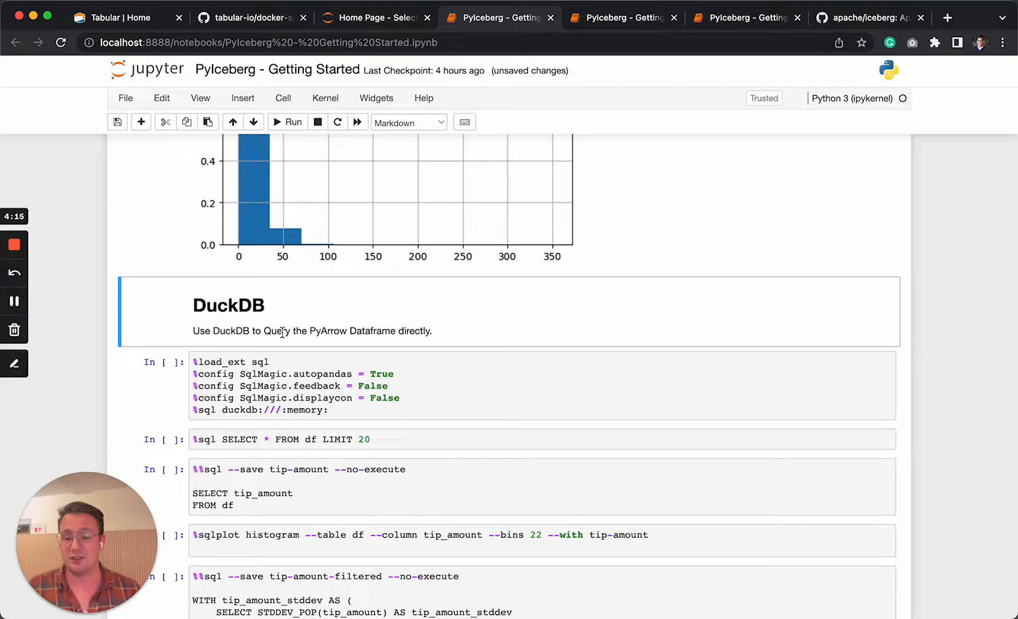
click(455, 321)
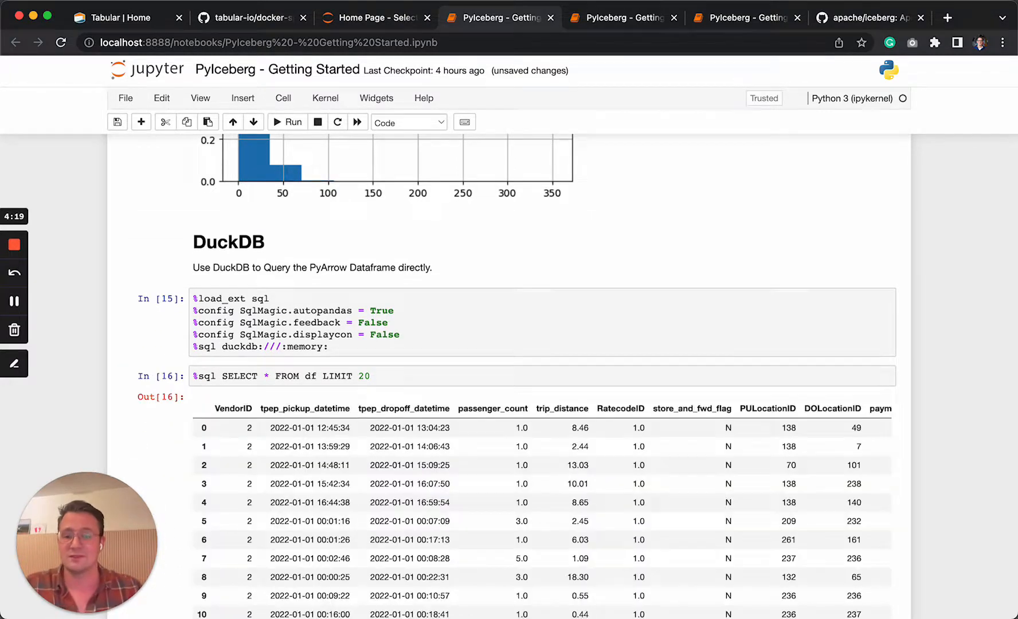
scroll(down, 3)
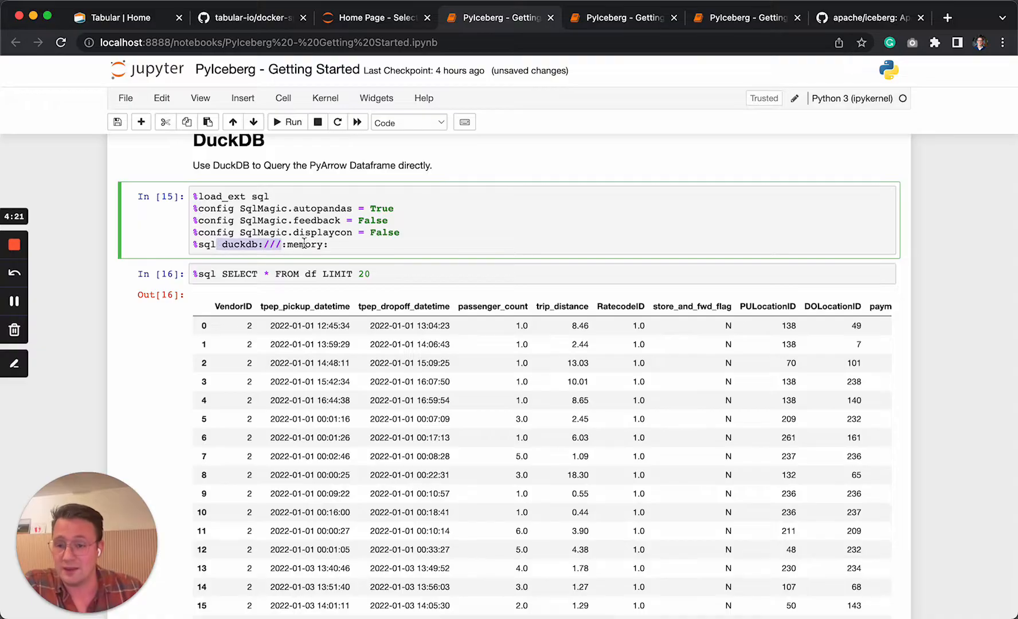
scroll(down, 3)
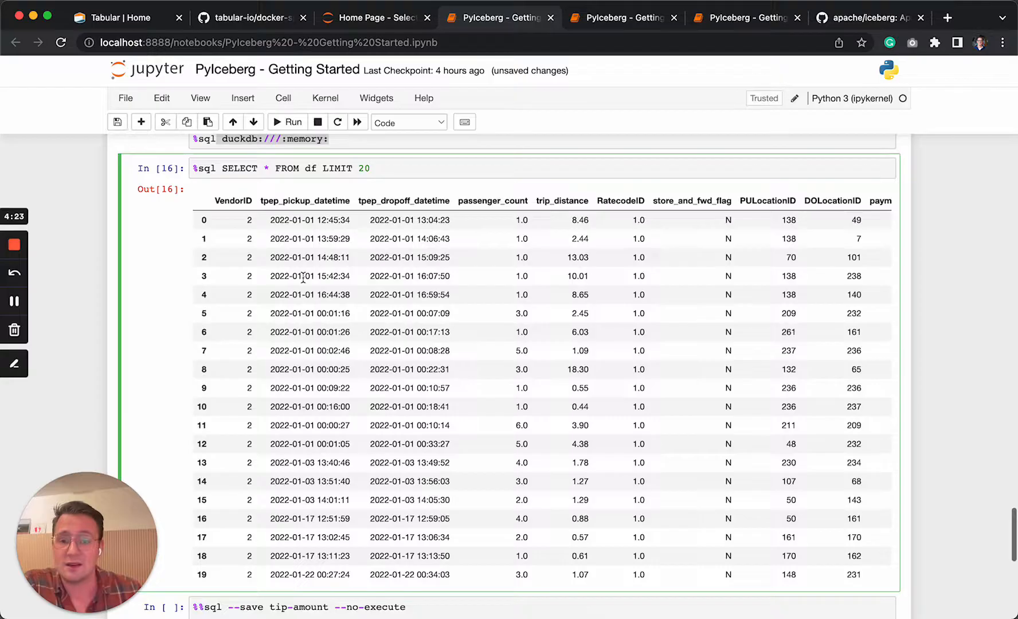
scroll(right, 3)
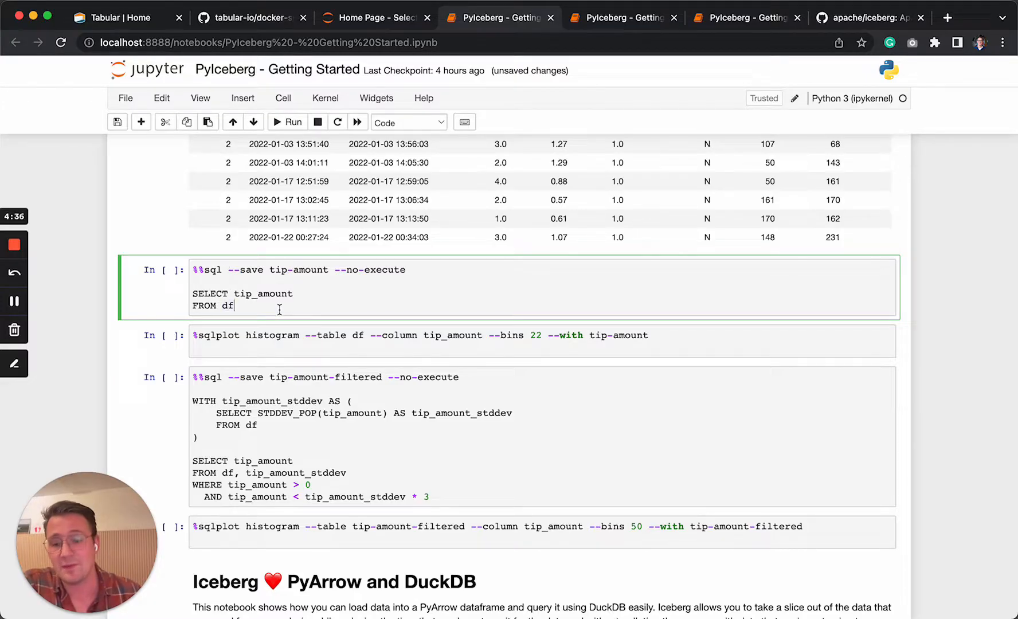
Save the tip-amount query on df and plot the unfiltered tip_amount histogram with one tall bar near zero
double_click(226, 306)
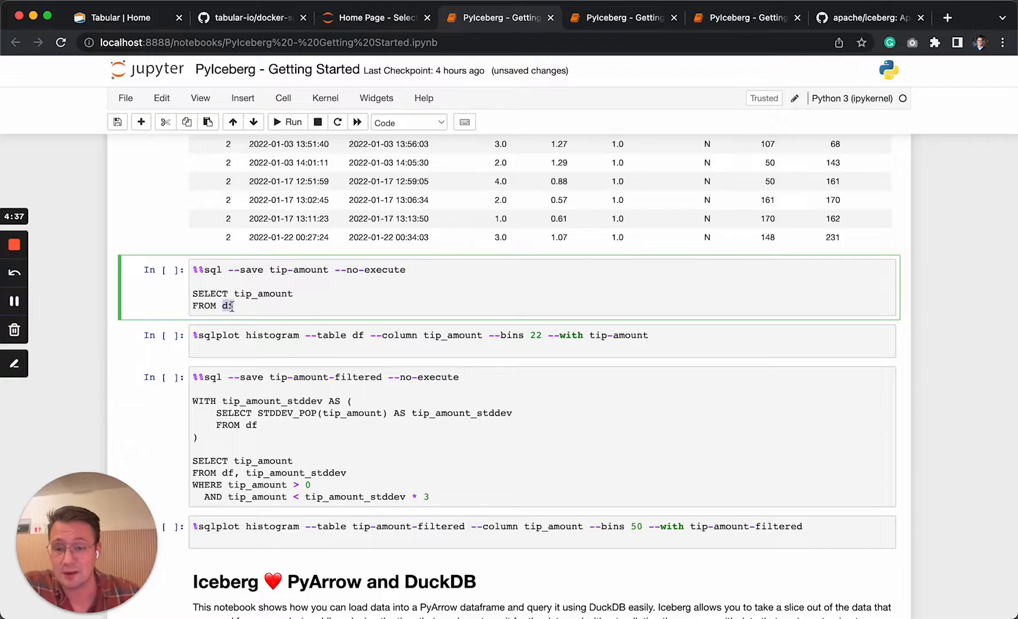
scroll(down, 3)
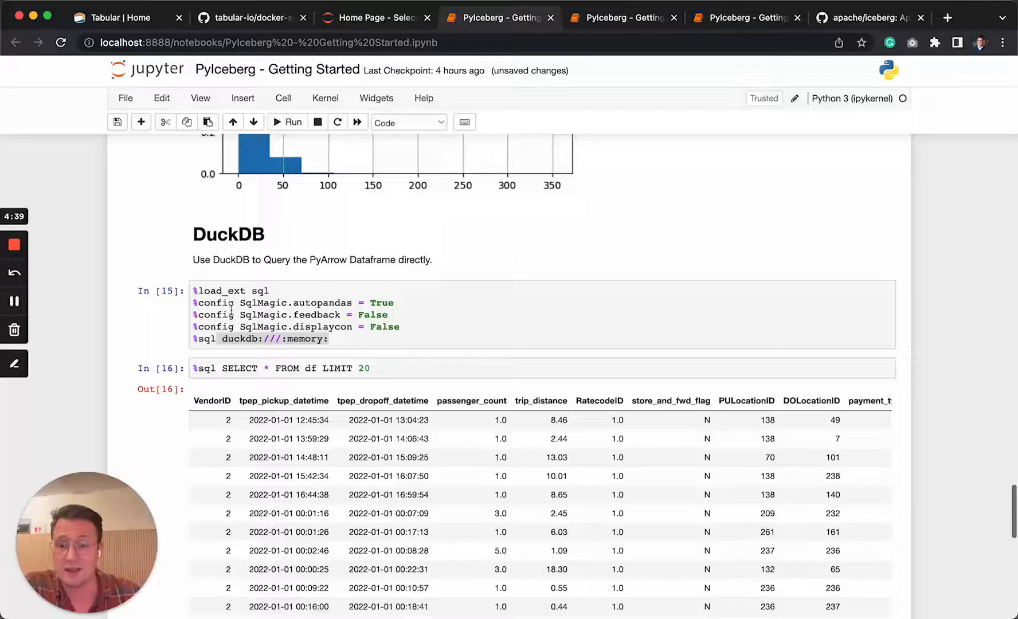
scroll(up, 3)
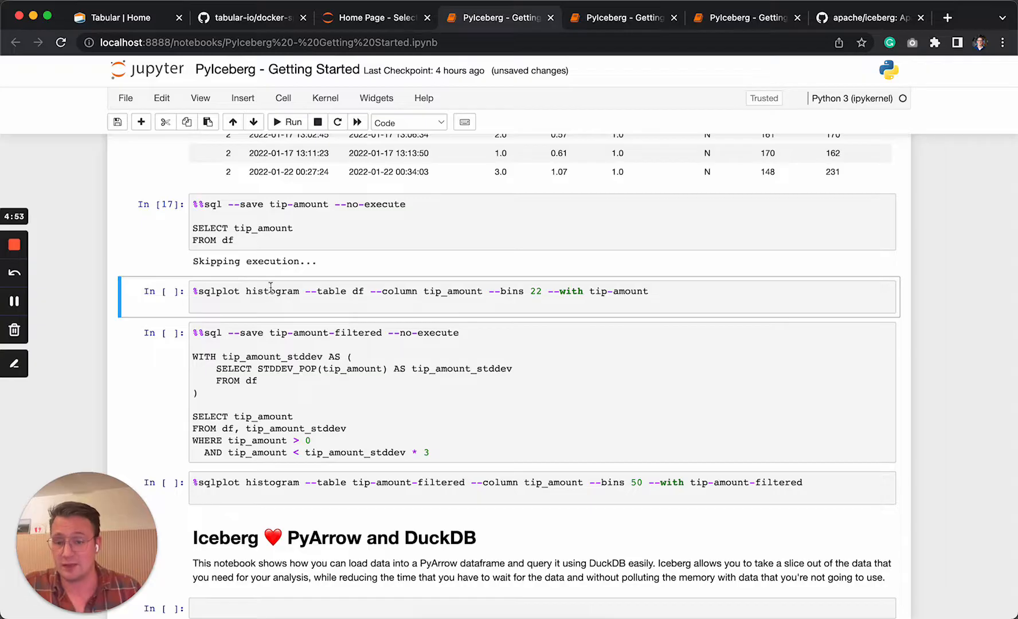
click(286, 122)
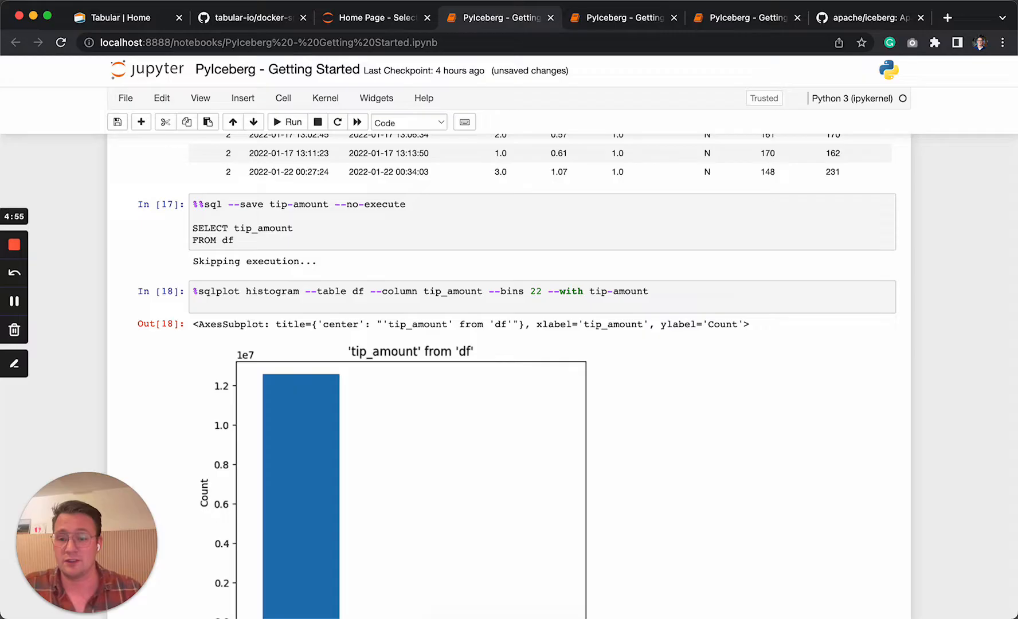
scroll(down, 3)
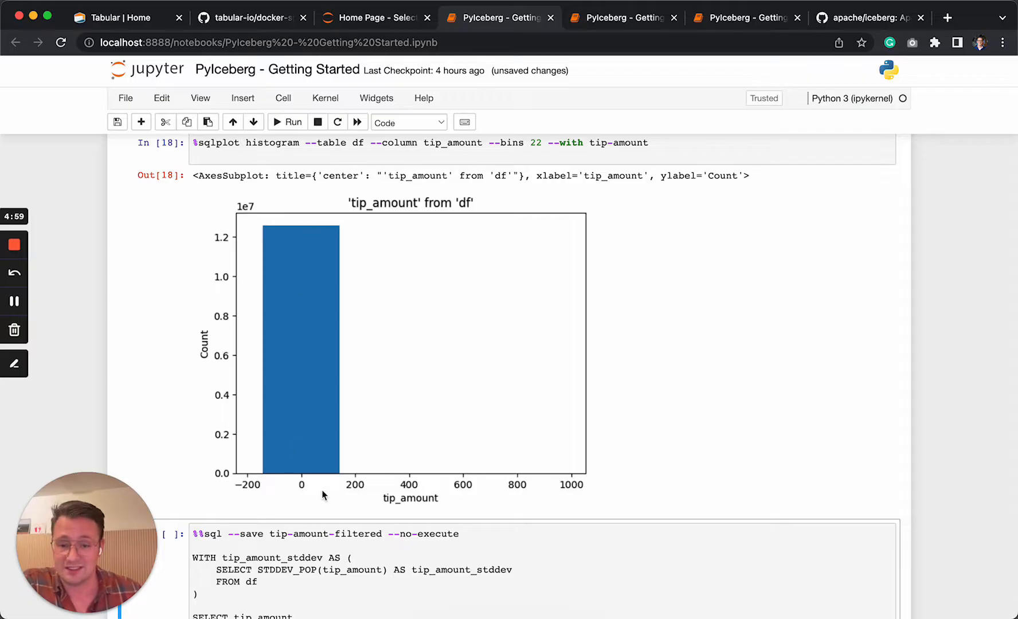
scroll(down, 3)
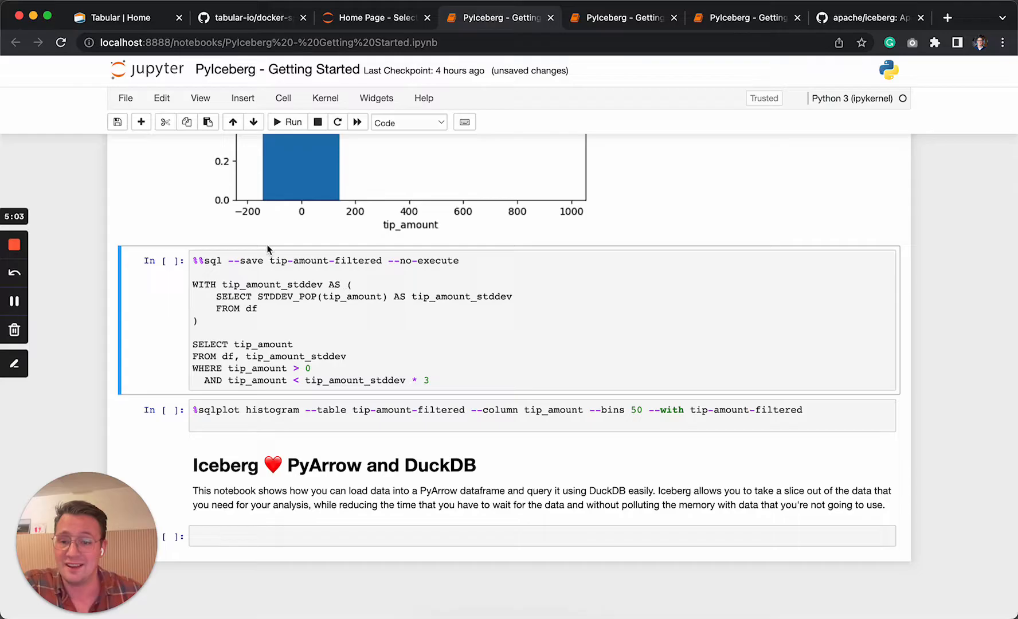
Save the tip_amount_stddev-filtered query and plot its 50-bin tip_amount histogram spanning 0–9
double_click(272, 284)
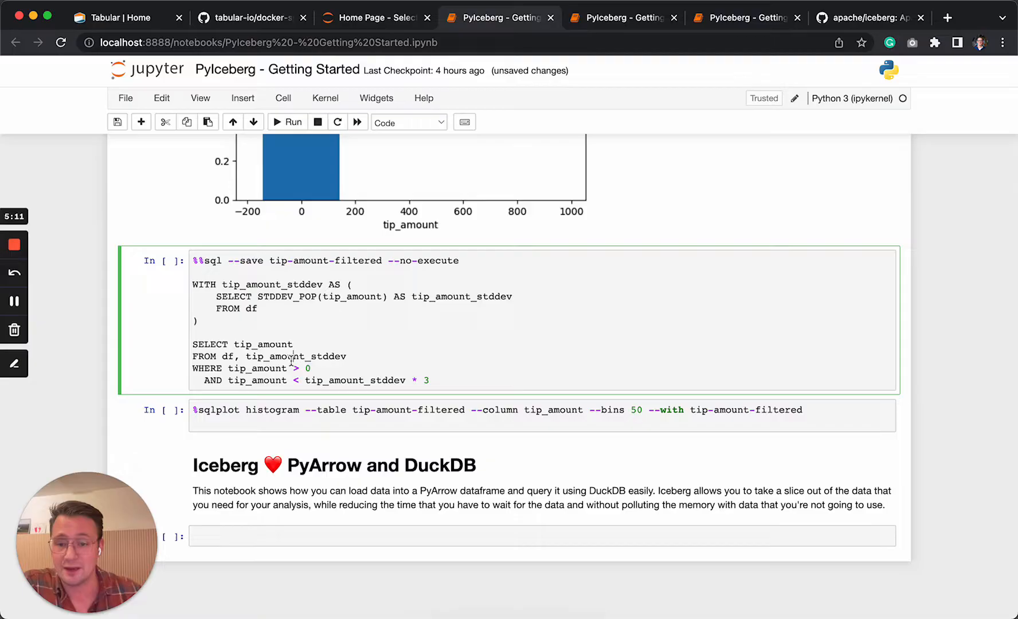
double_click(296, 357)
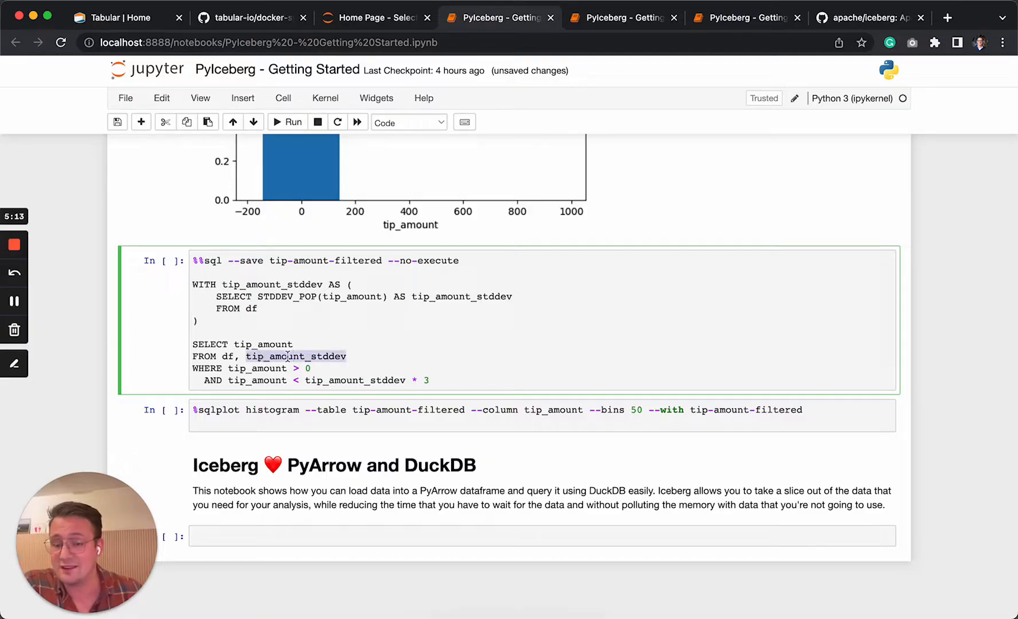
click(312, 370)
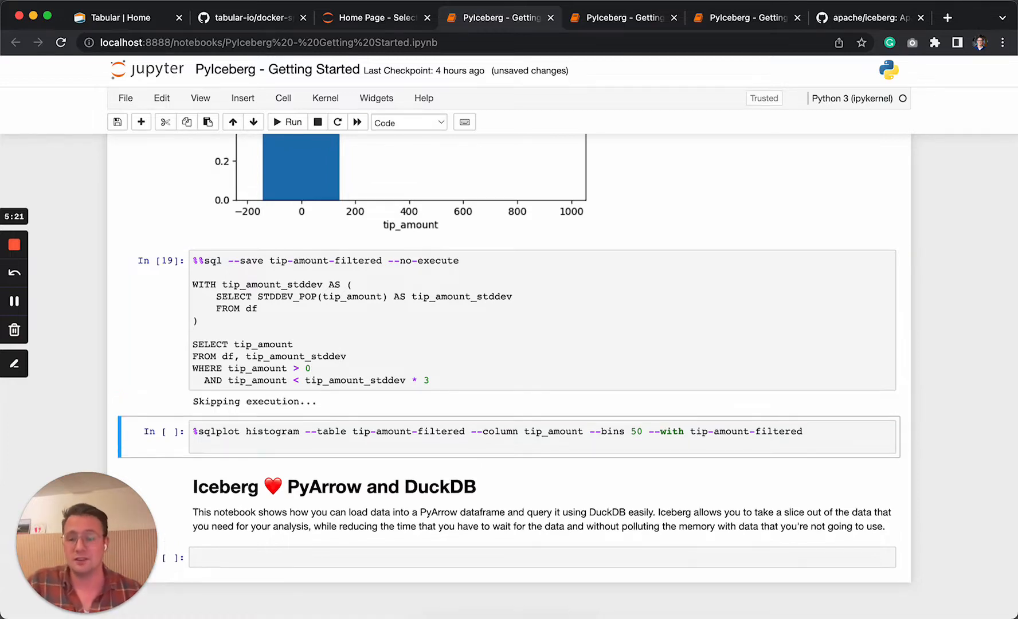
click(288, 122)
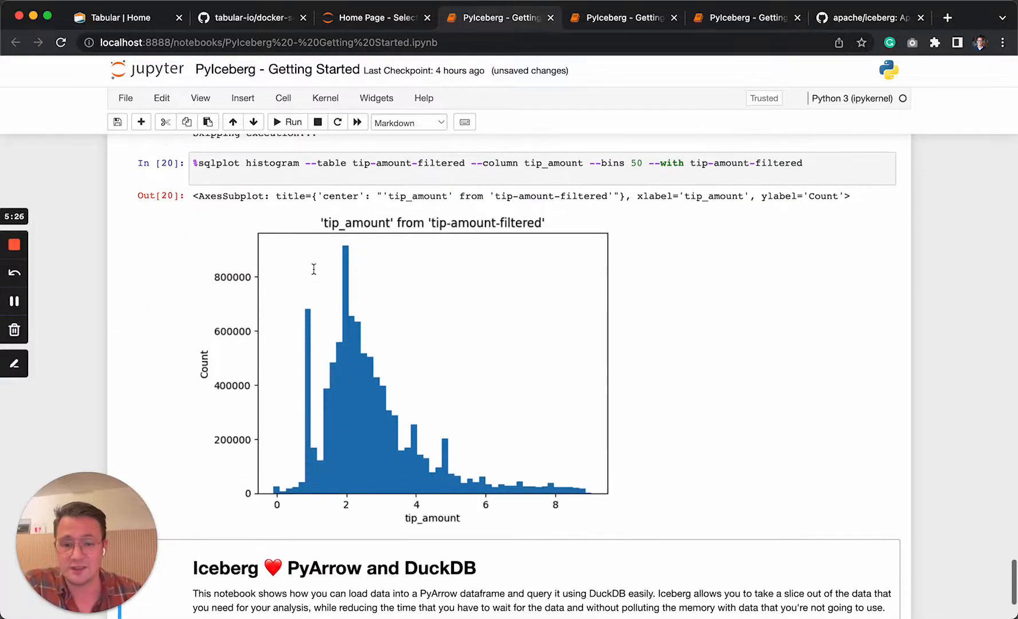
mouse_move(490, 472)
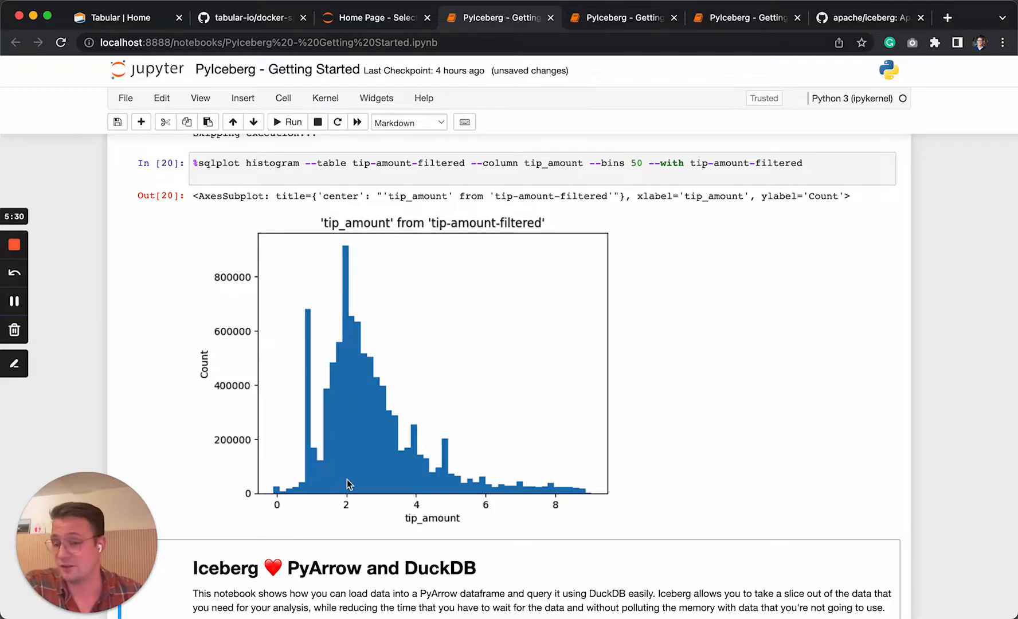
scroll(down, 3)
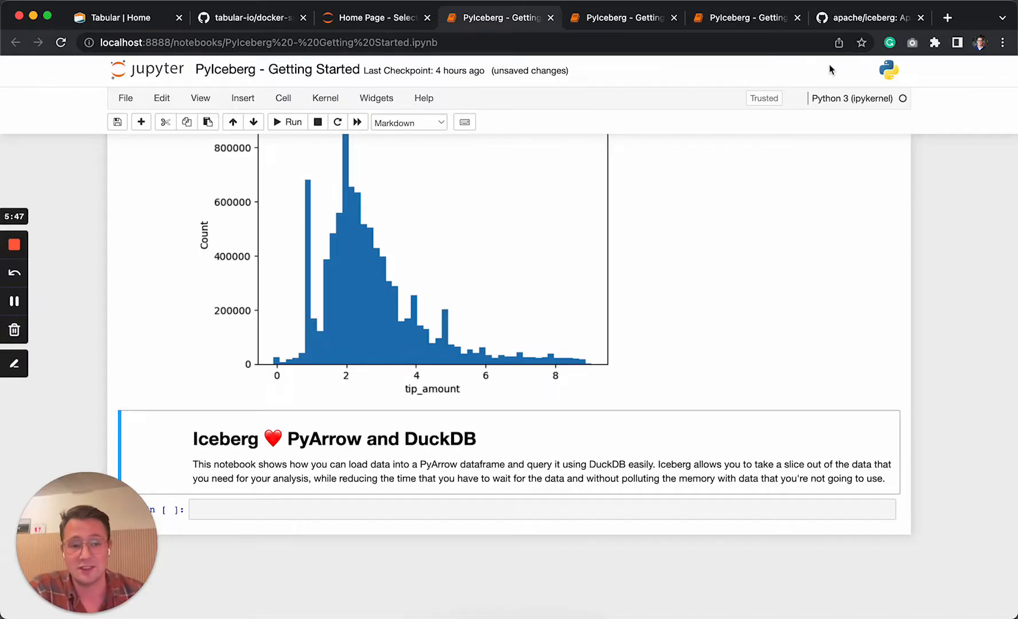
Switch to the apache/iceberg repository page on GitHub
click(868, 17)
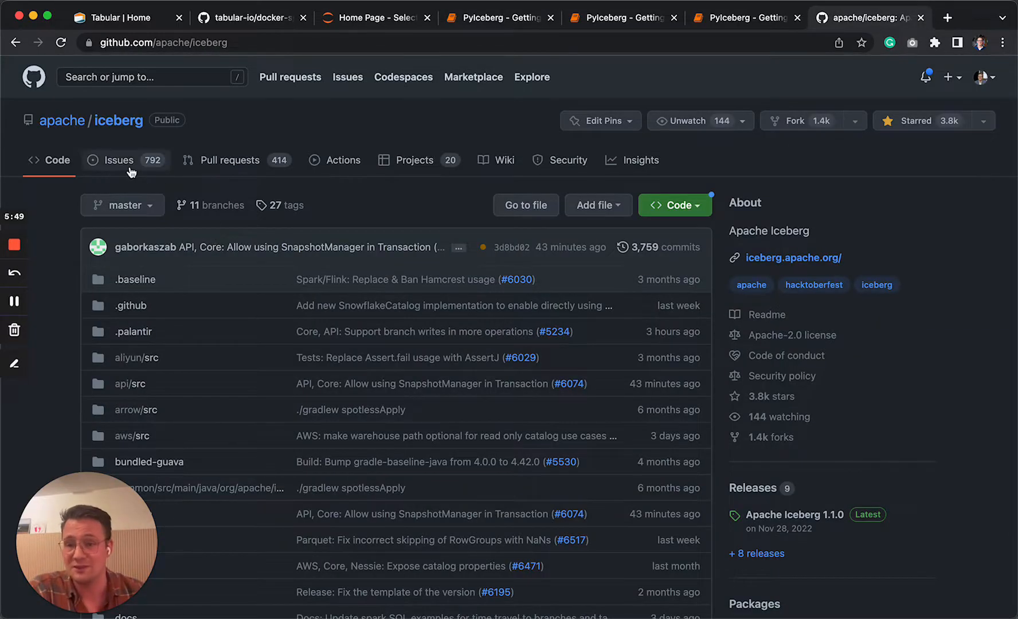